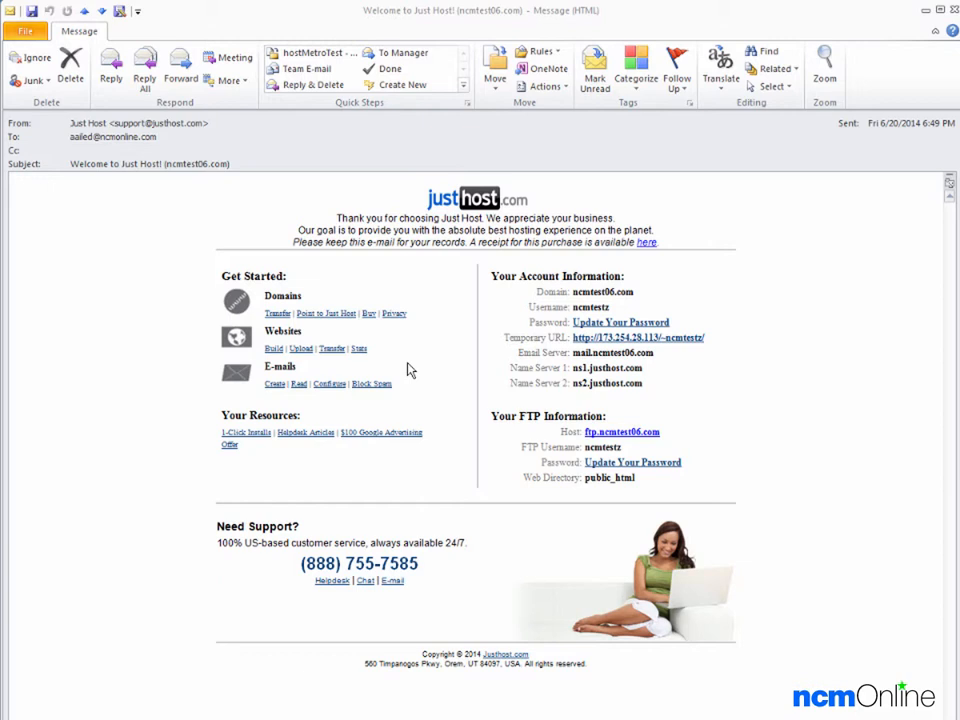
mouse_move(275, 348)
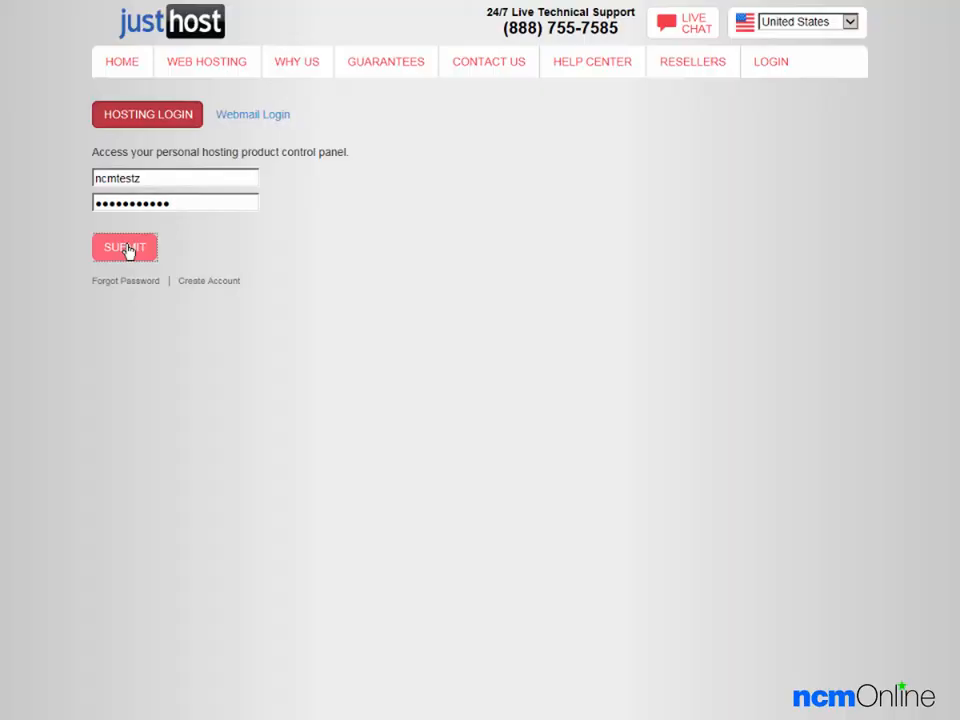
Step: Log in to Just Host and choose Use WordPress under Hosting > Website
click(124, 247)
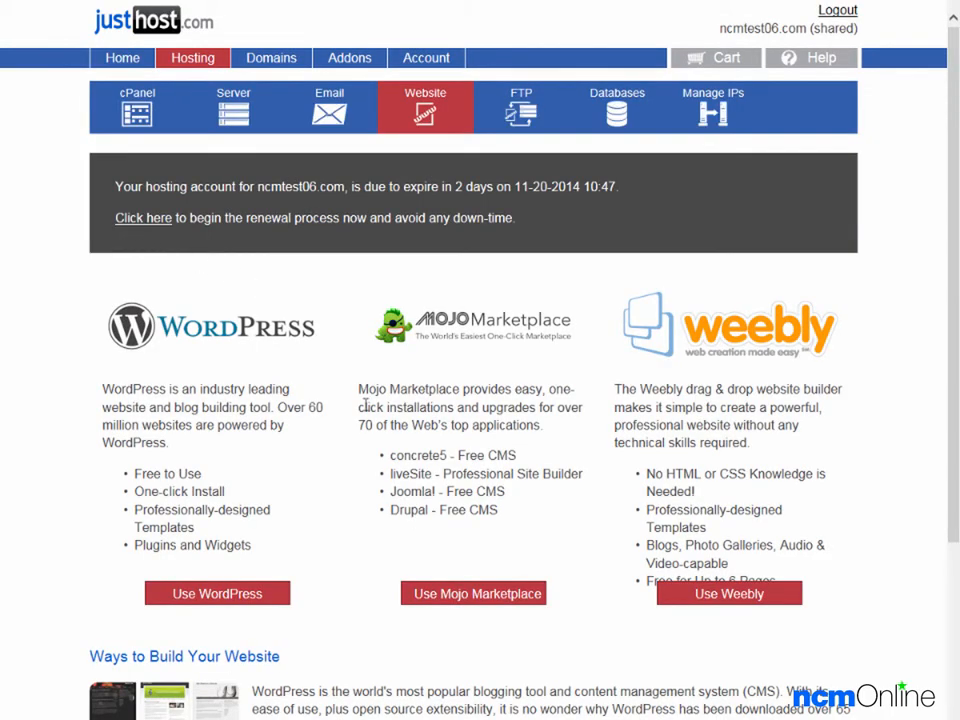
mouse_move(210, 598)
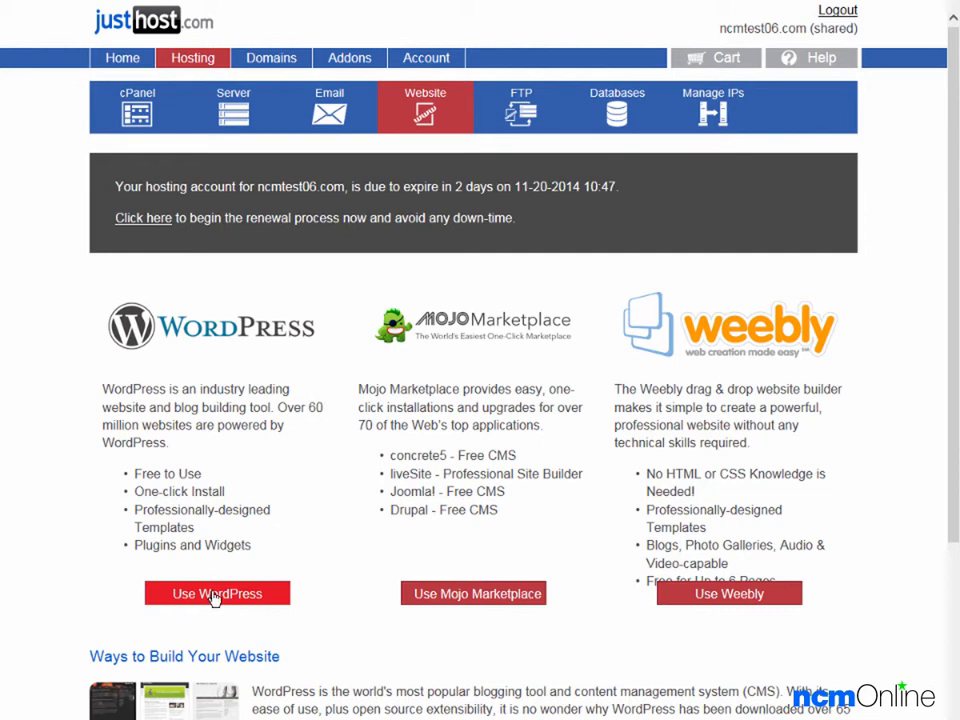
click(217, 593)
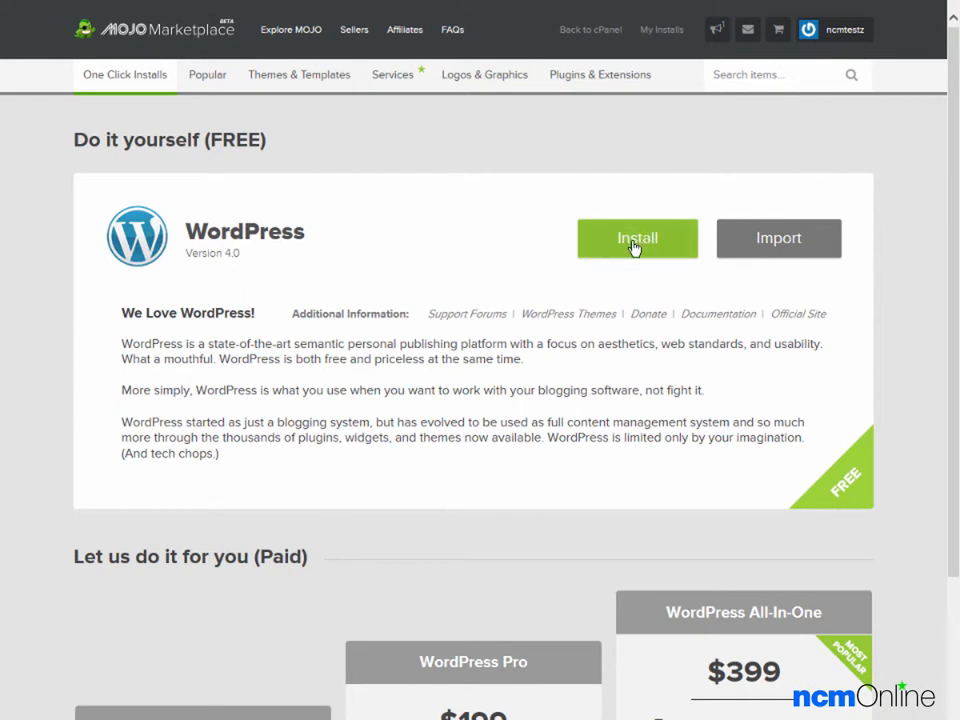
click(637, 238)
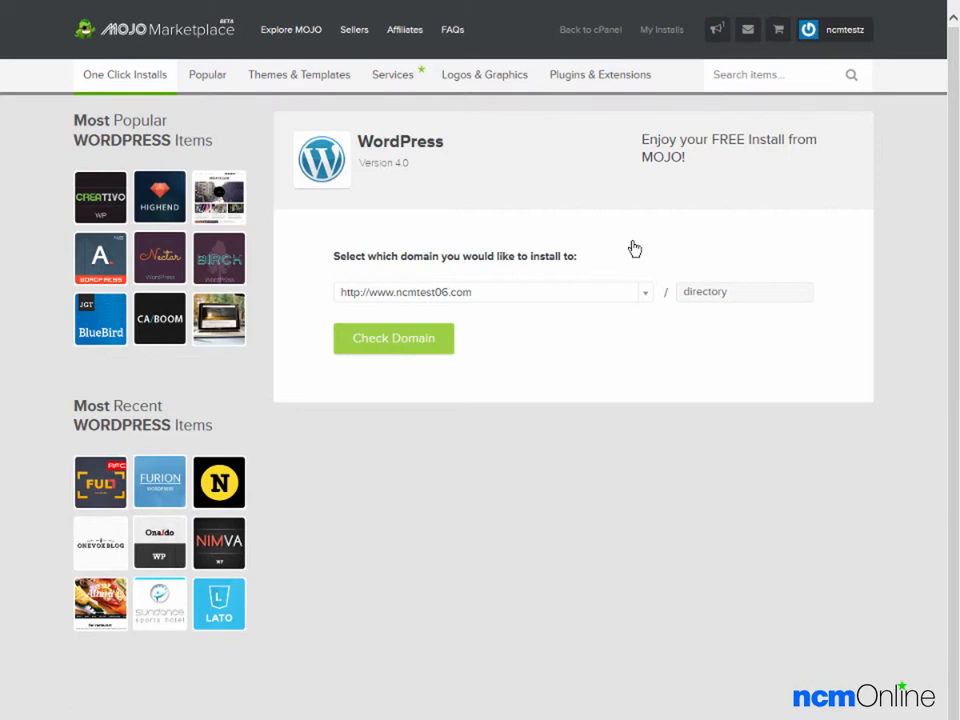
mouse_move(407, 308)
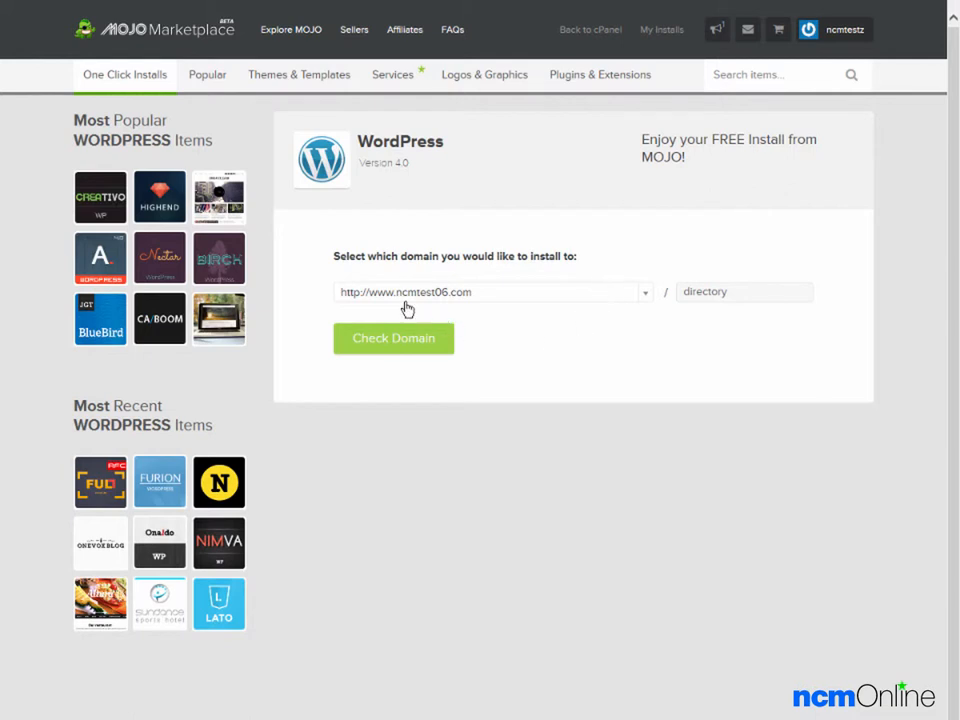
mouse_move(445, 308)
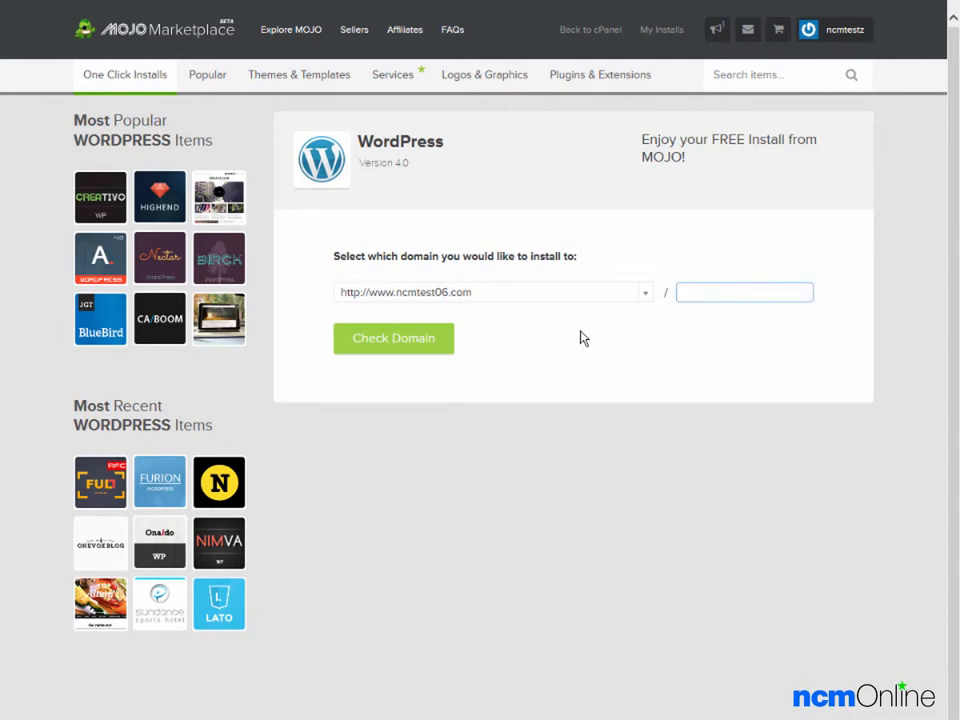
text(directory)
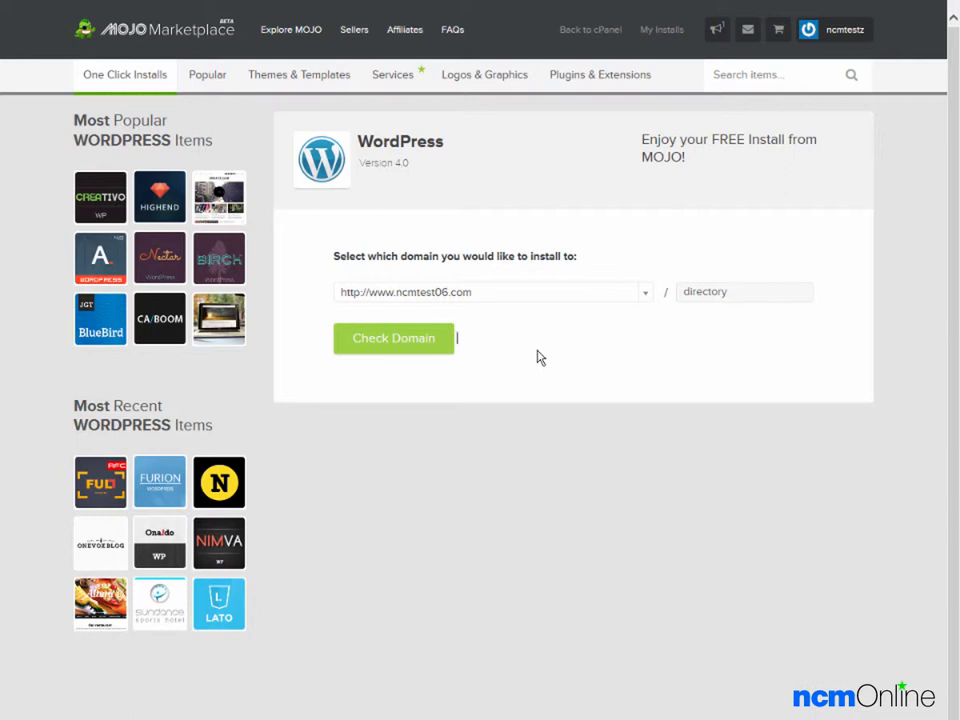
mouse_move(648, 322)
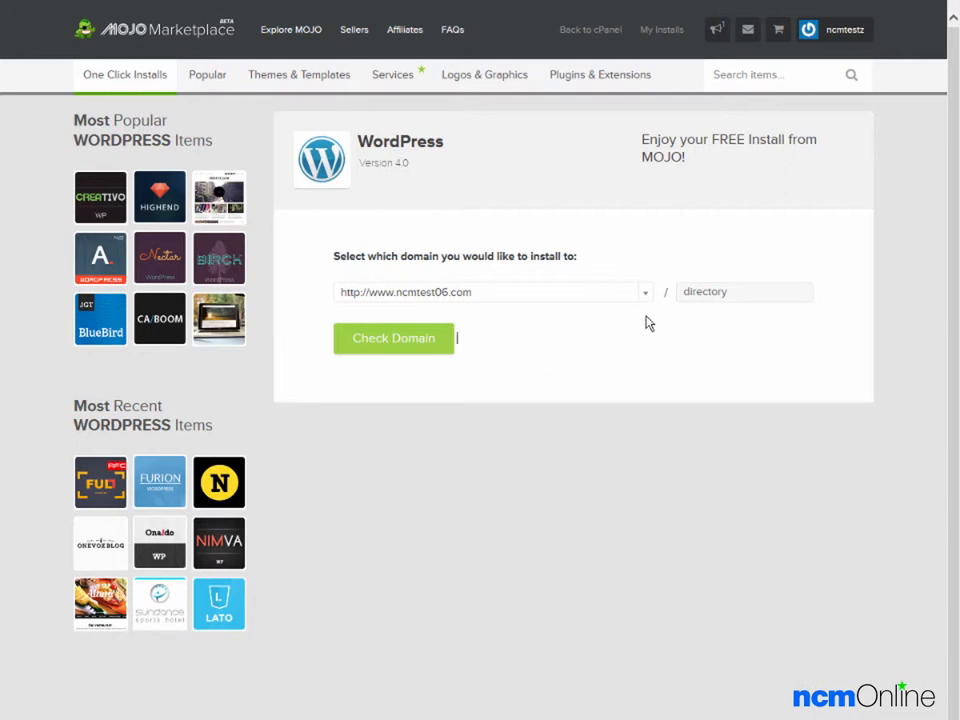
click(744, 291)
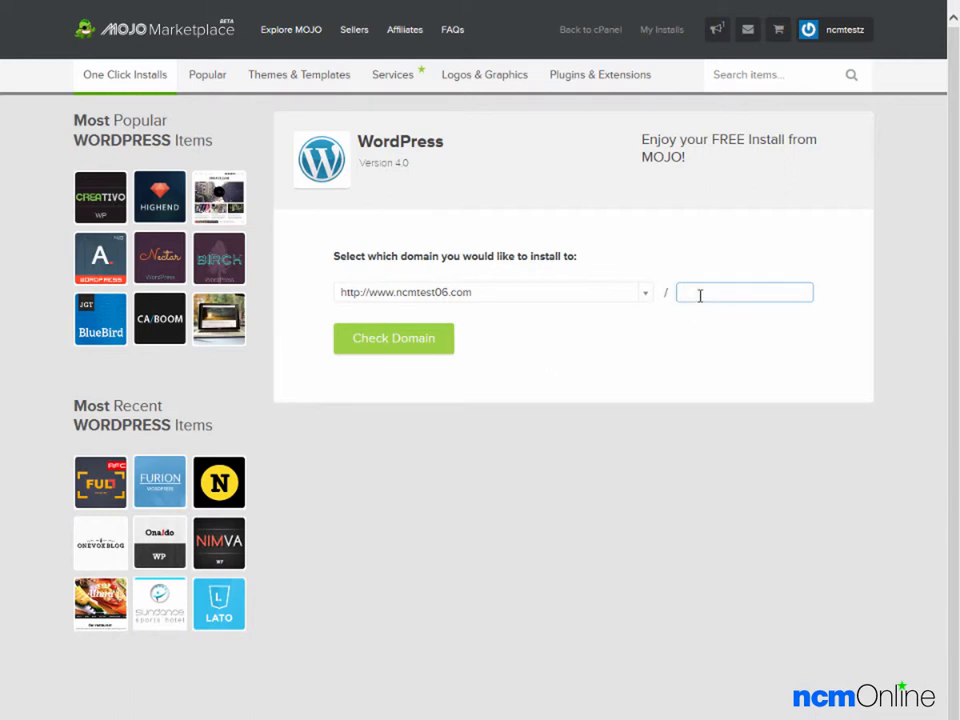
text(directory)
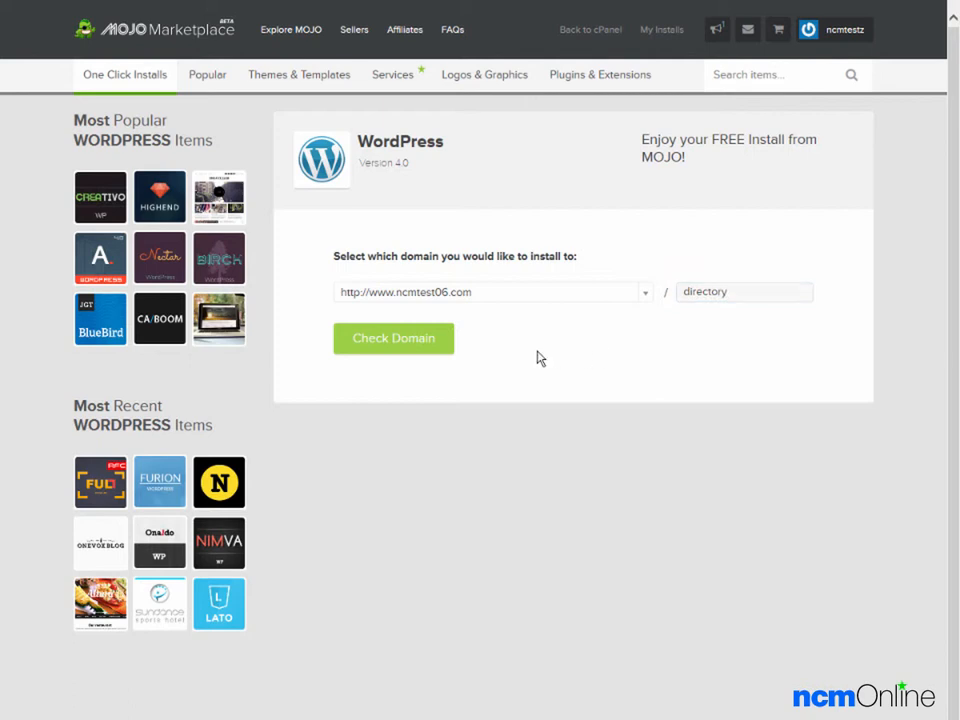
mouse_move(533, 351)
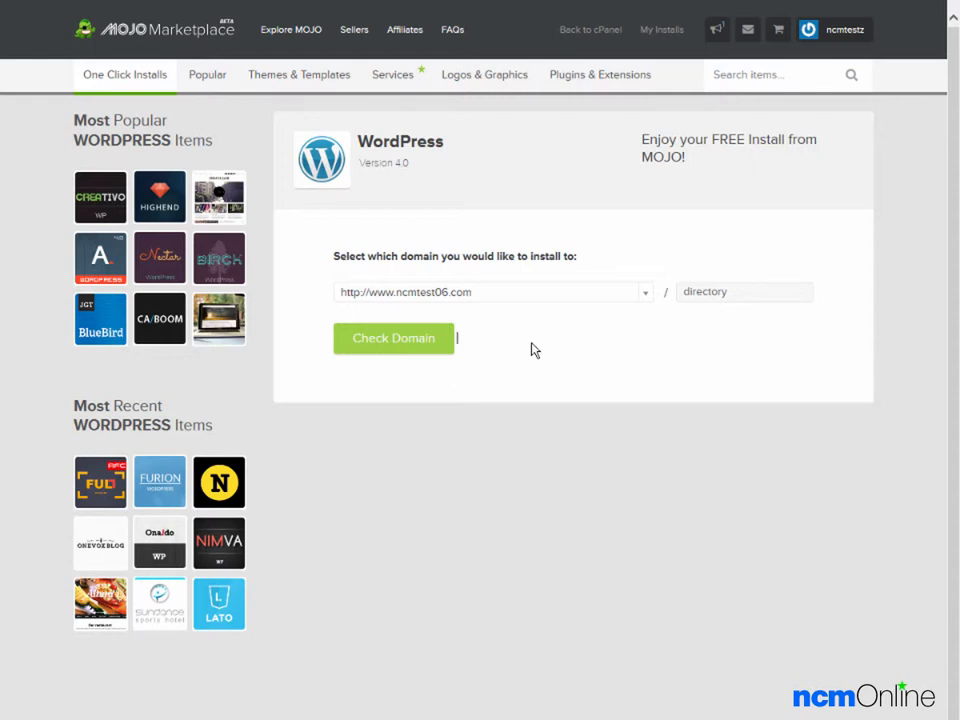
mouse_move(710, 291)
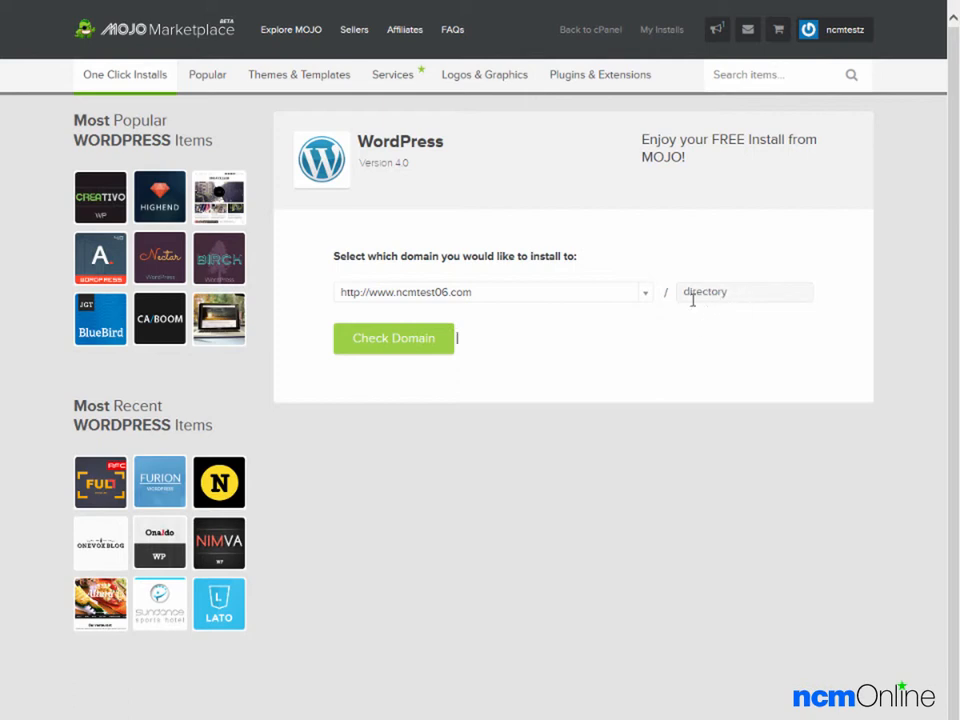
mouse_move(753, 321)
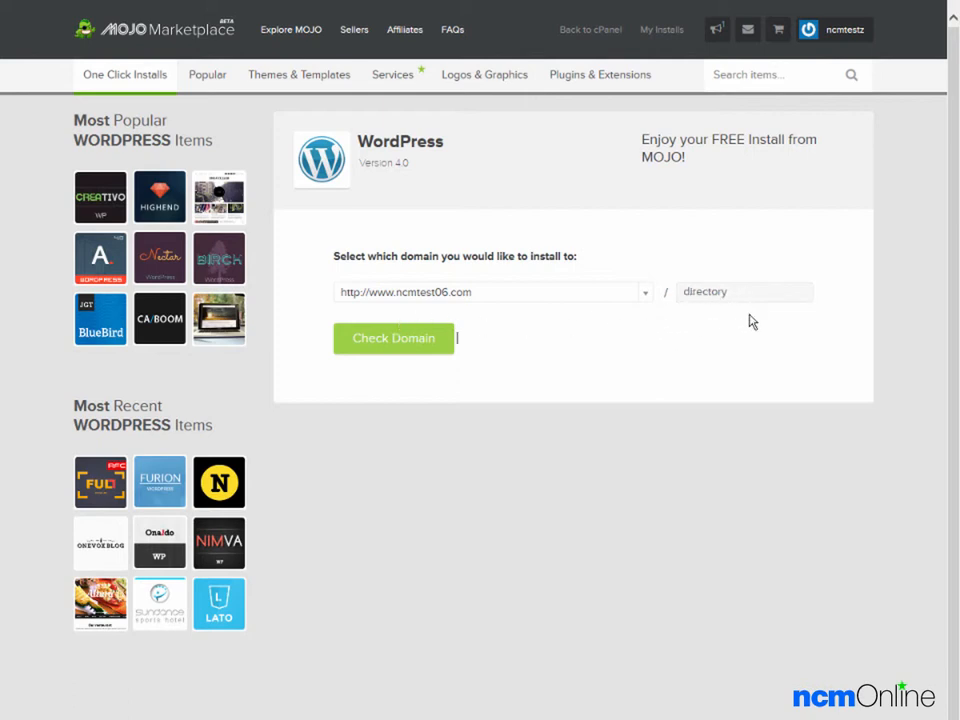
mouse_move(730, 317)
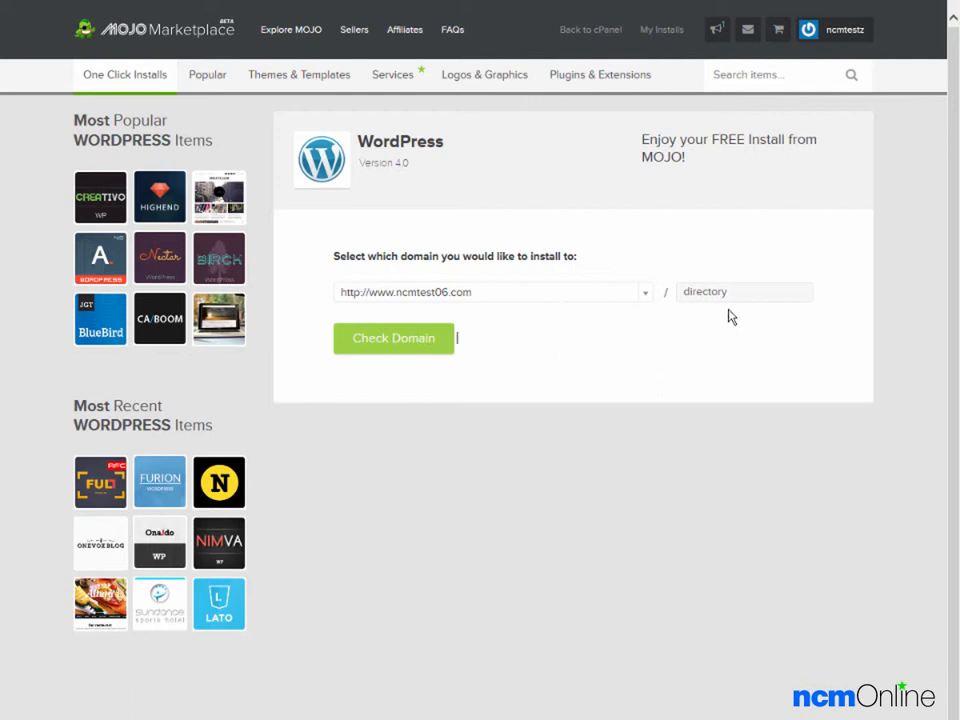
mouse_move(615, 350)
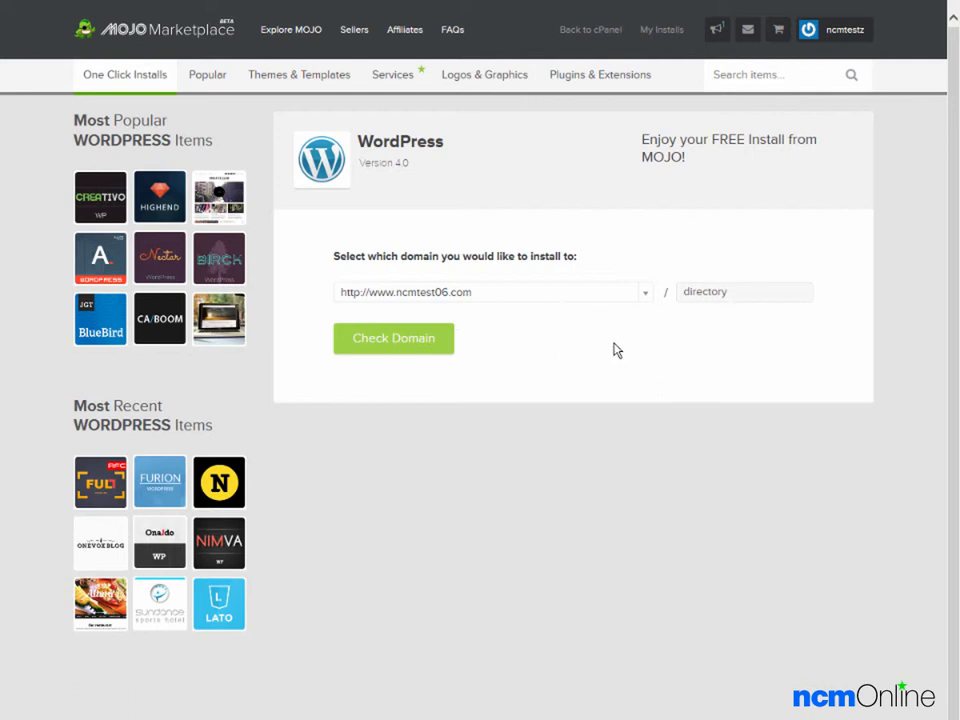
mouse_move(572, 342)
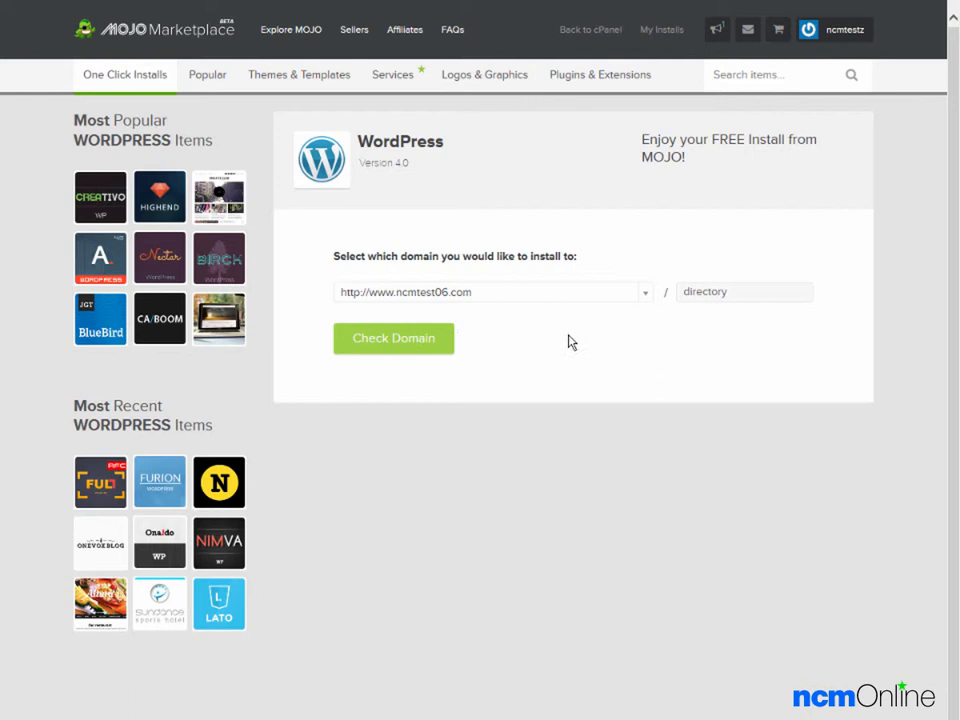
mouse_move(532, 334)
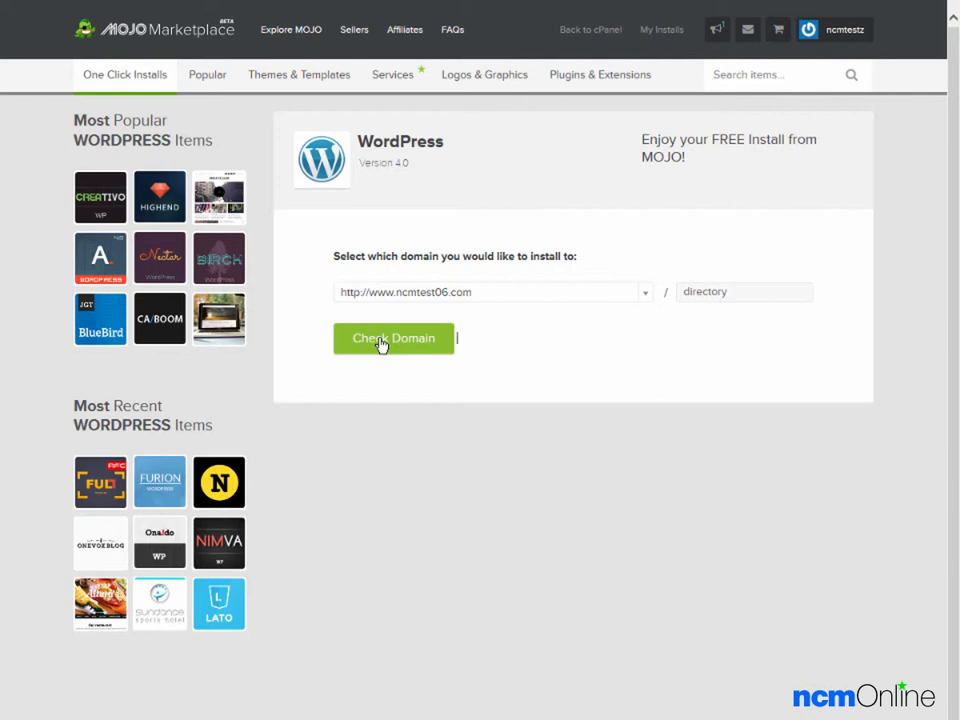
Step: Confirm the chosen domain and reveal the advanced installation options
click(393, 338)
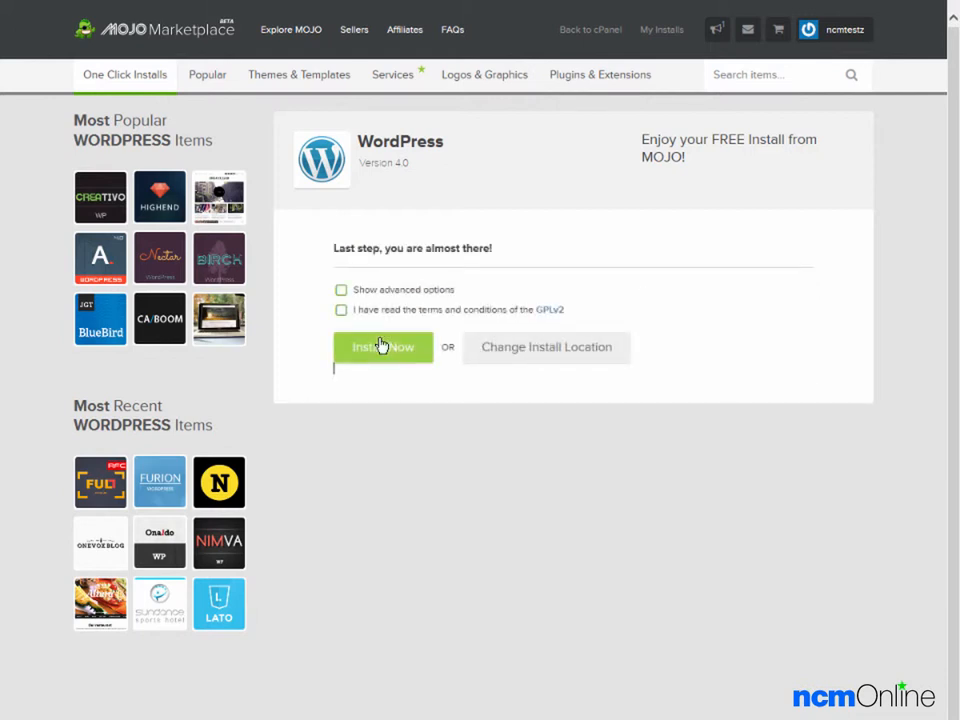
click(341, 289)
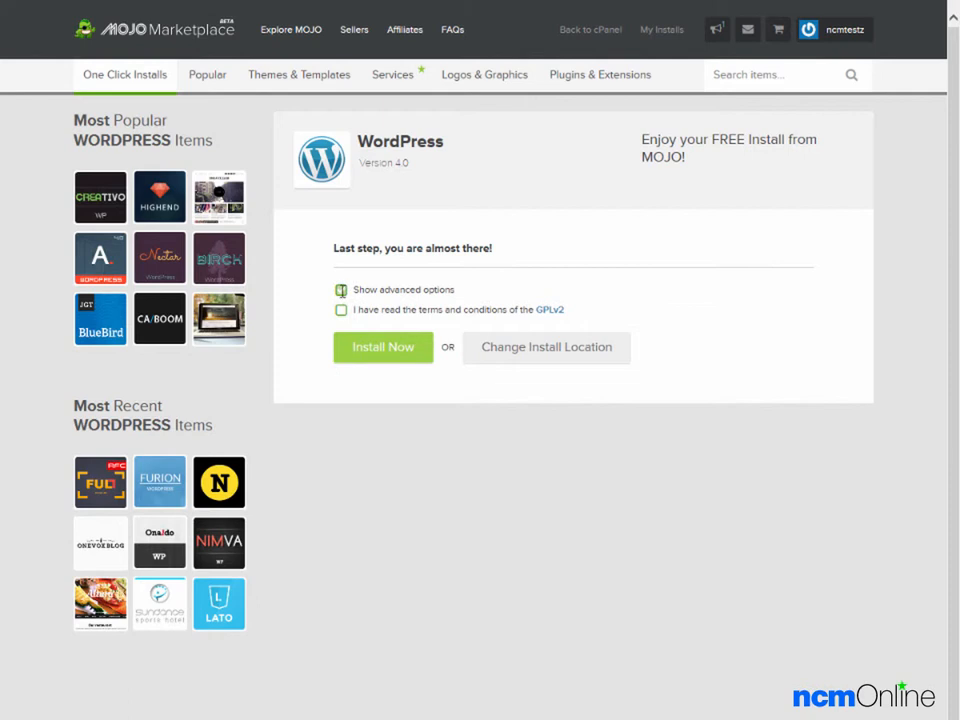
click(341, 290)
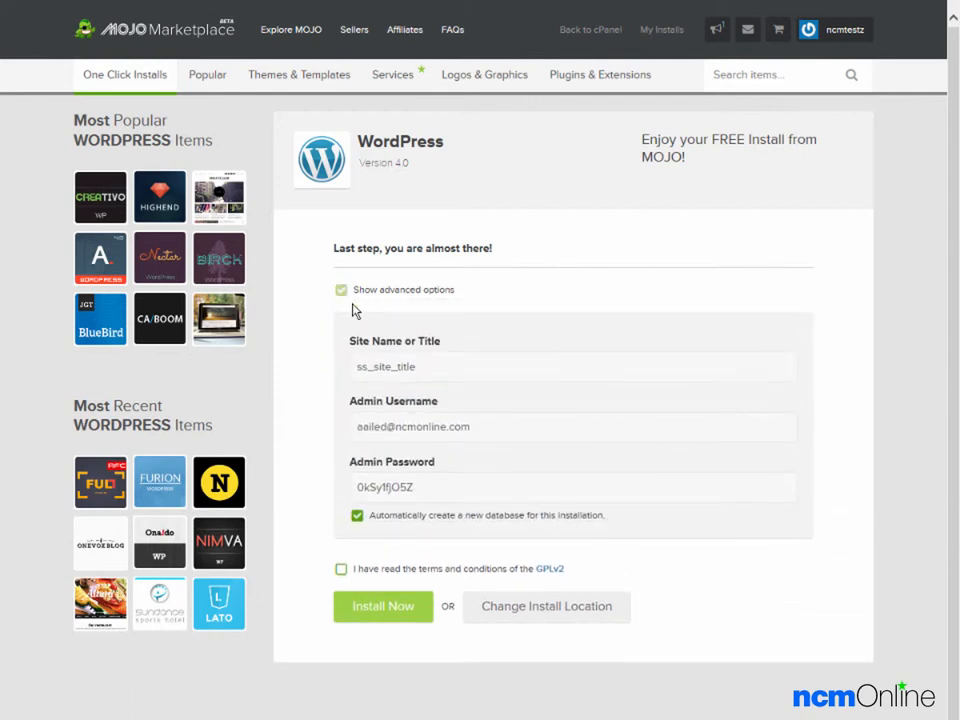
click(341, 290)
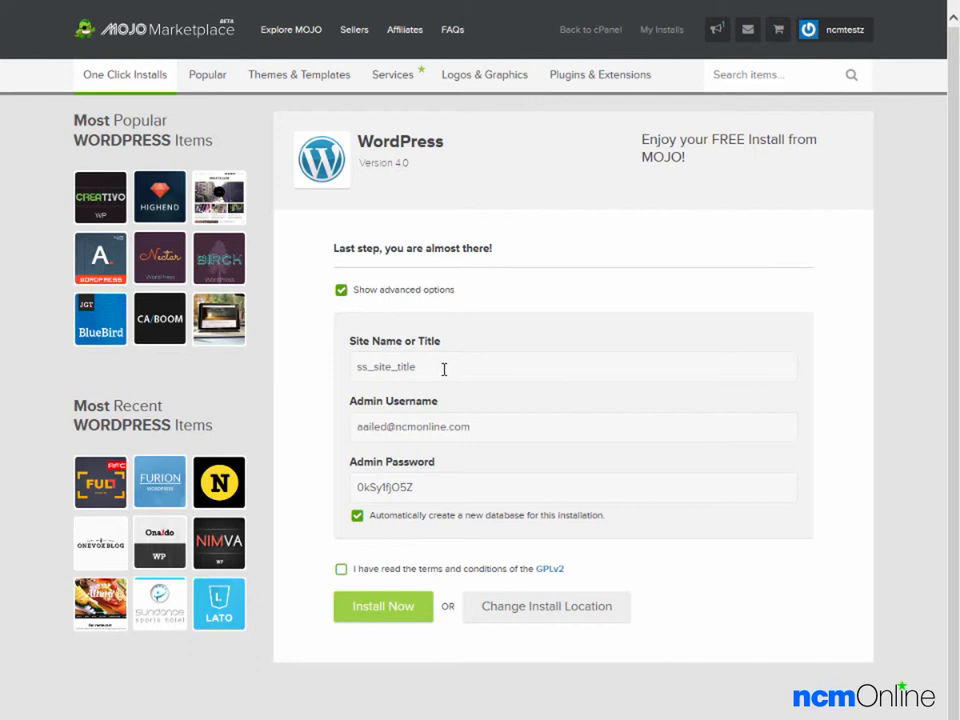
Step: Set the site name to 'NCM Test' and copy the admin username and password
click(573, 366)
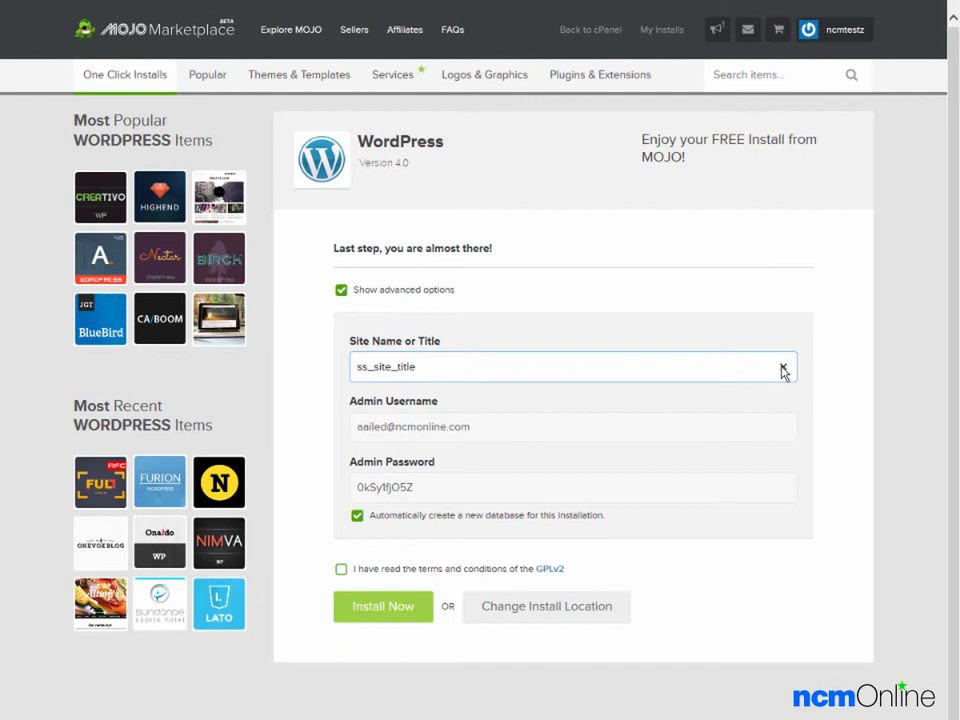
text(NCM Test Site)
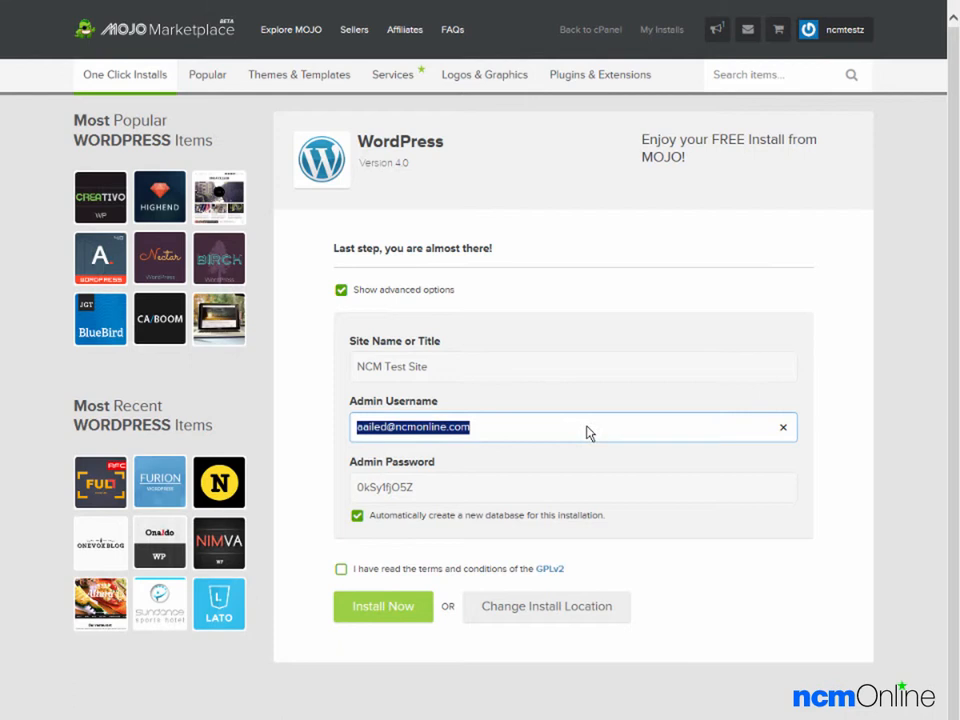
triple_click(573, 487)
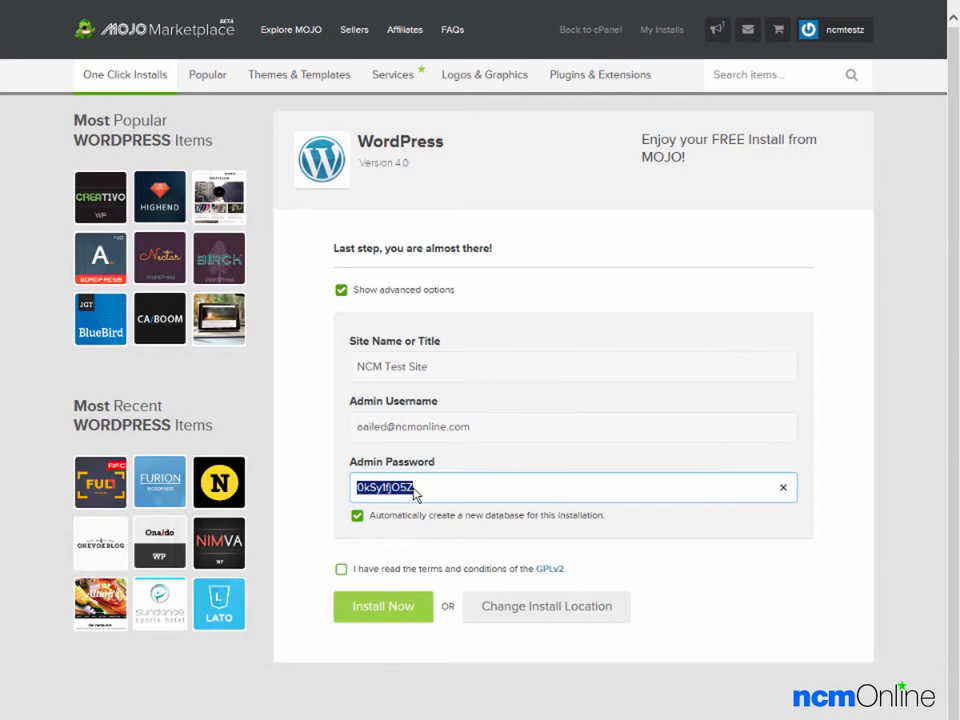
right_click(408, 490)
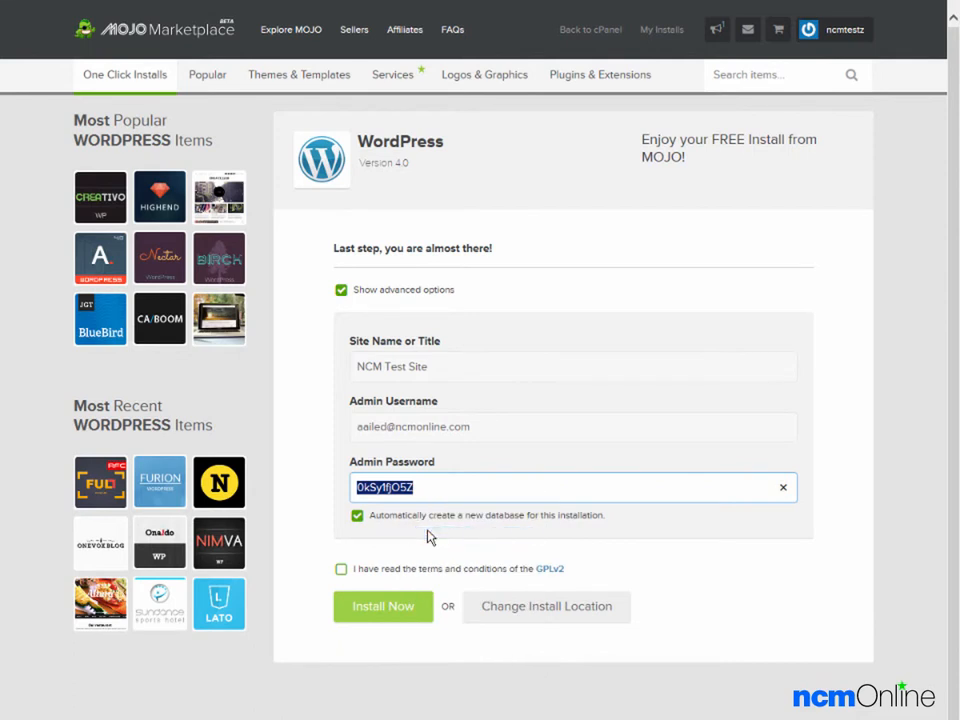
Step: Keep automatic database creation enabled, accept the GPLv2 terms, and start installing
click(357, 515)
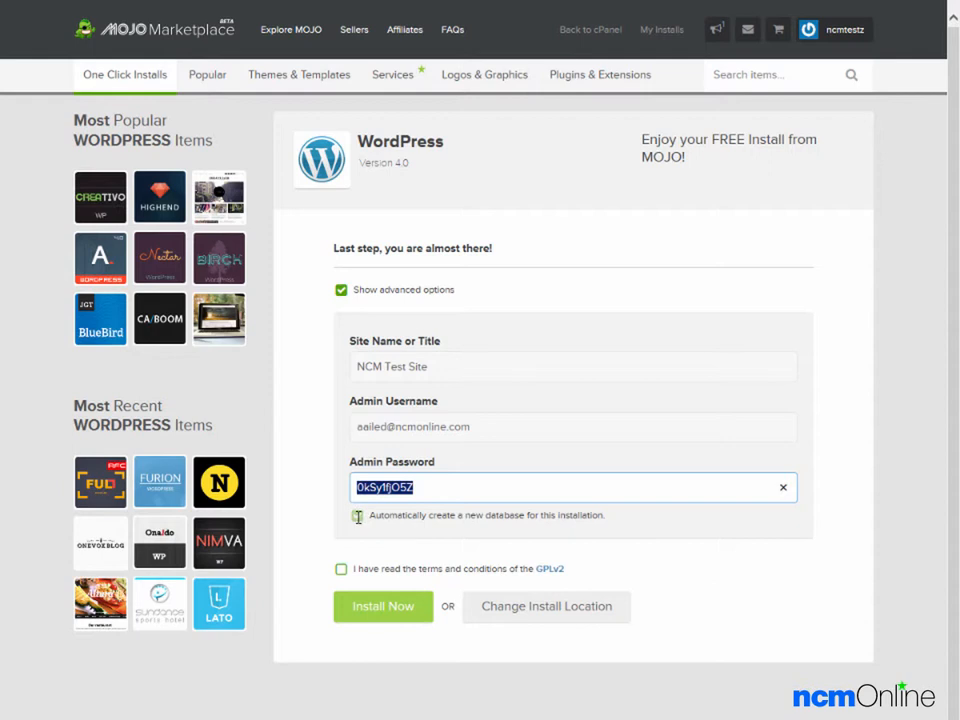
click(357, 515)
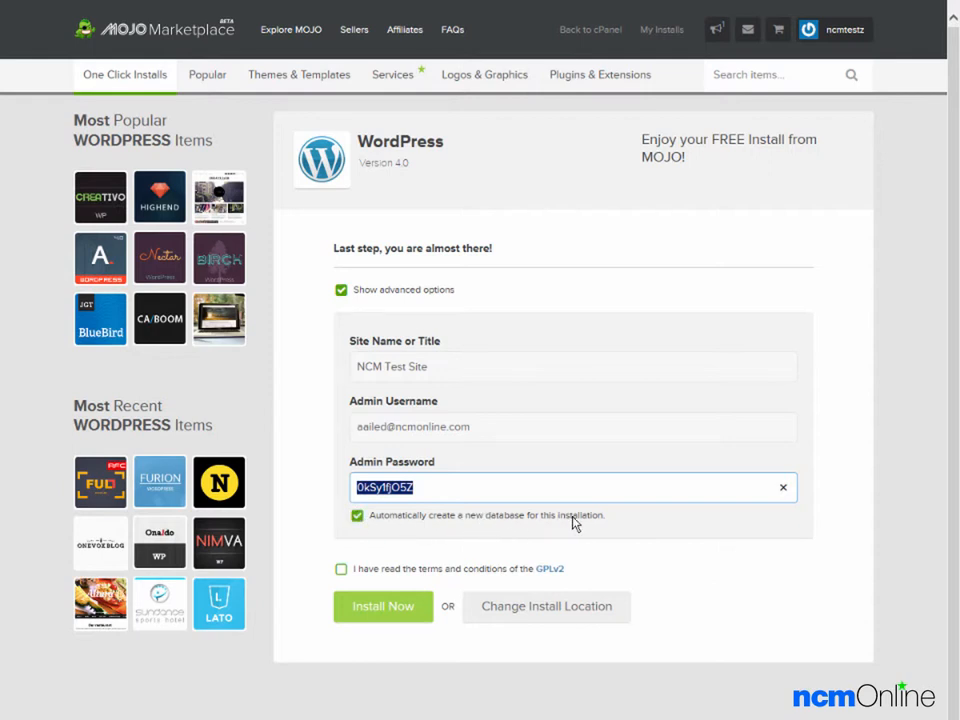
click(357, 515)
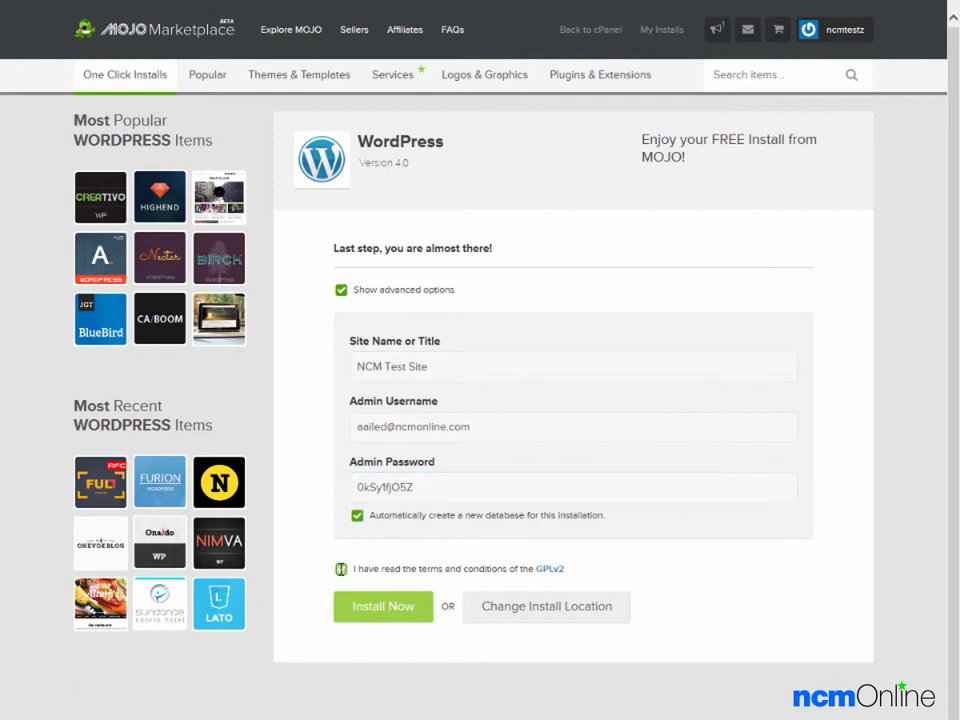
click(340, 568)
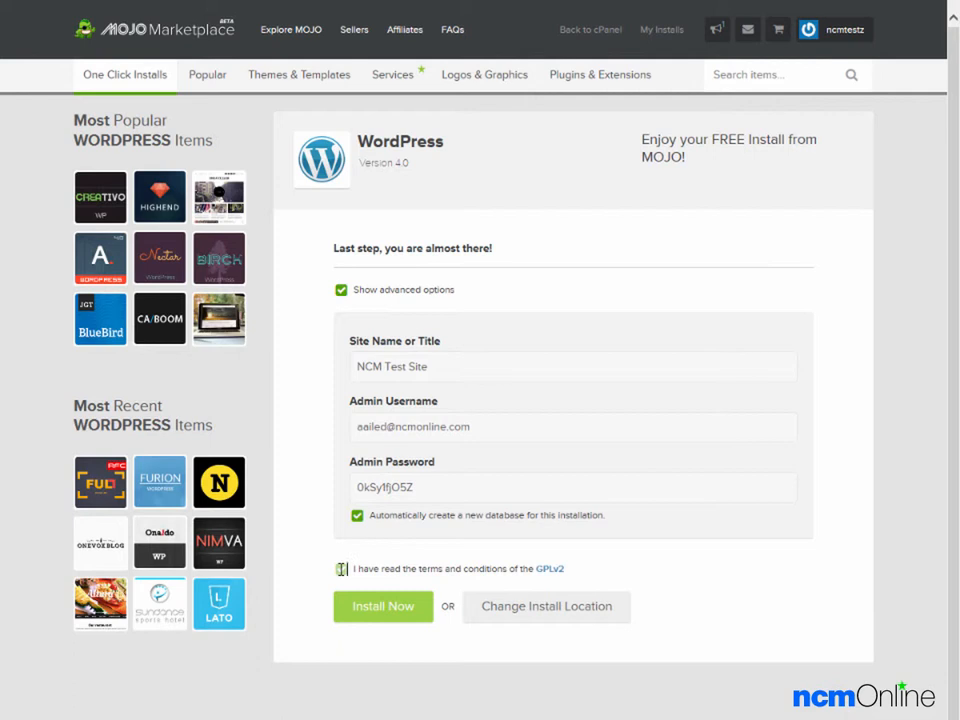
click(341, 568)
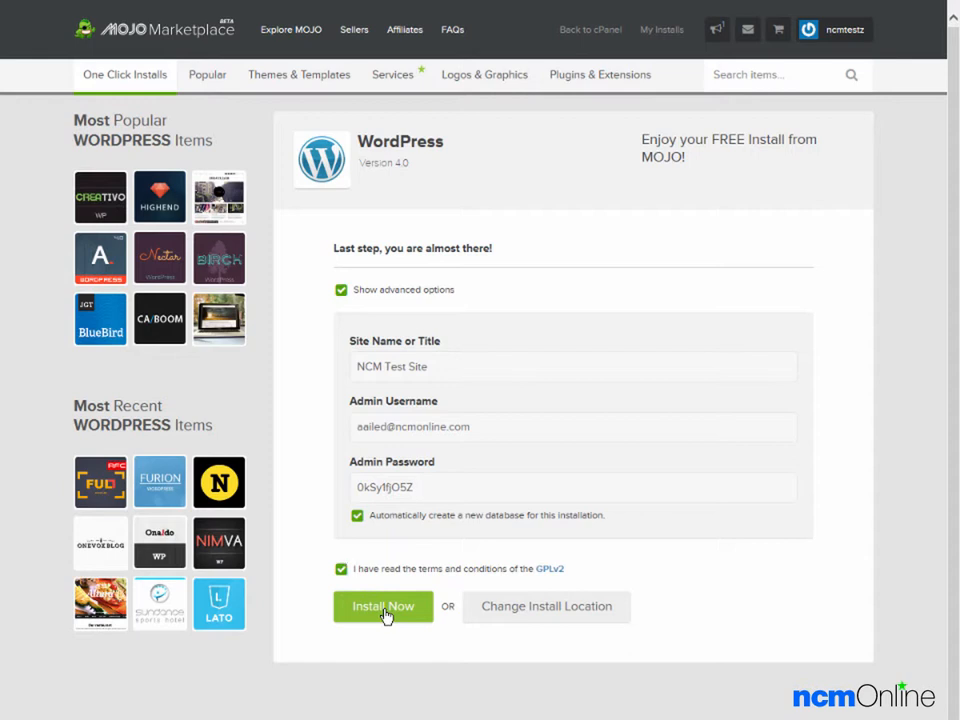
click(383, 606)
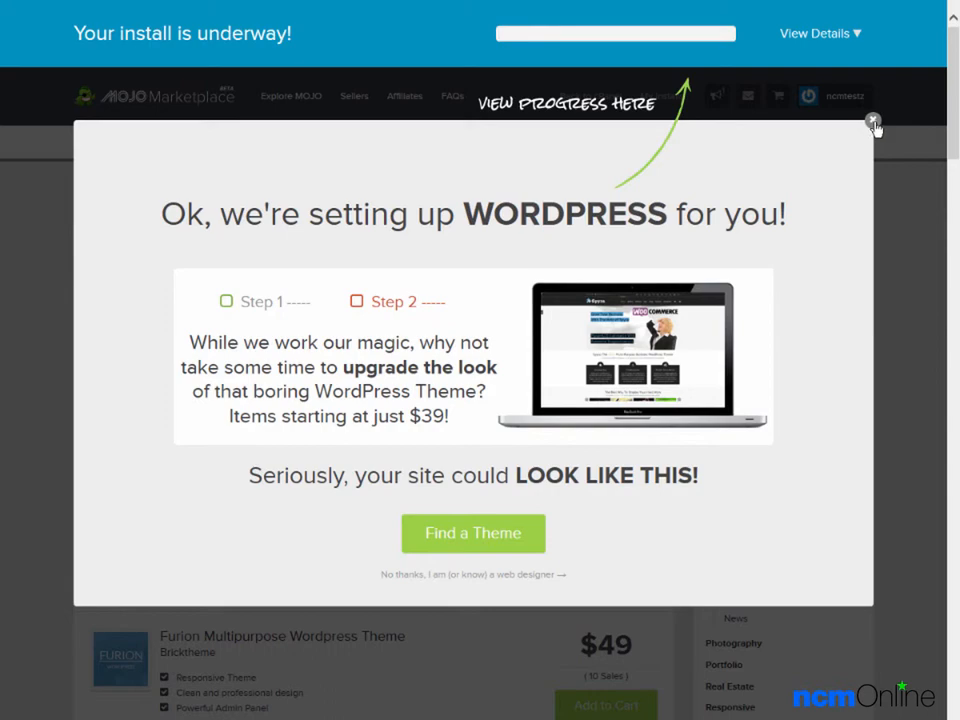
Step: Dismiss the theme-upgrade promotion while WordPress installs
click(872, 127)
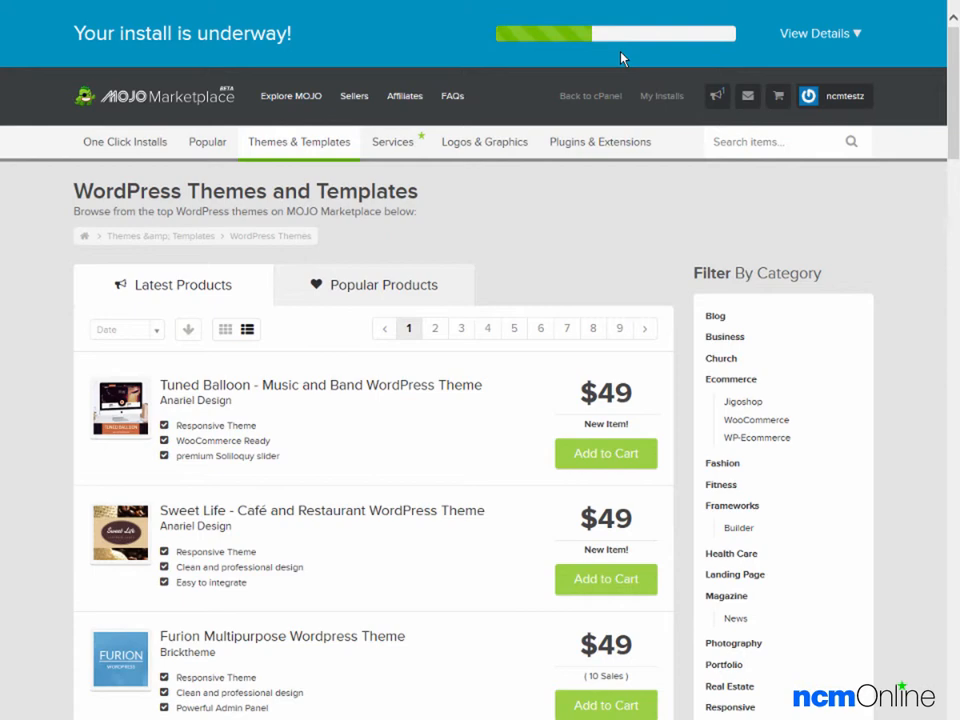
mouse_move(623, 68)
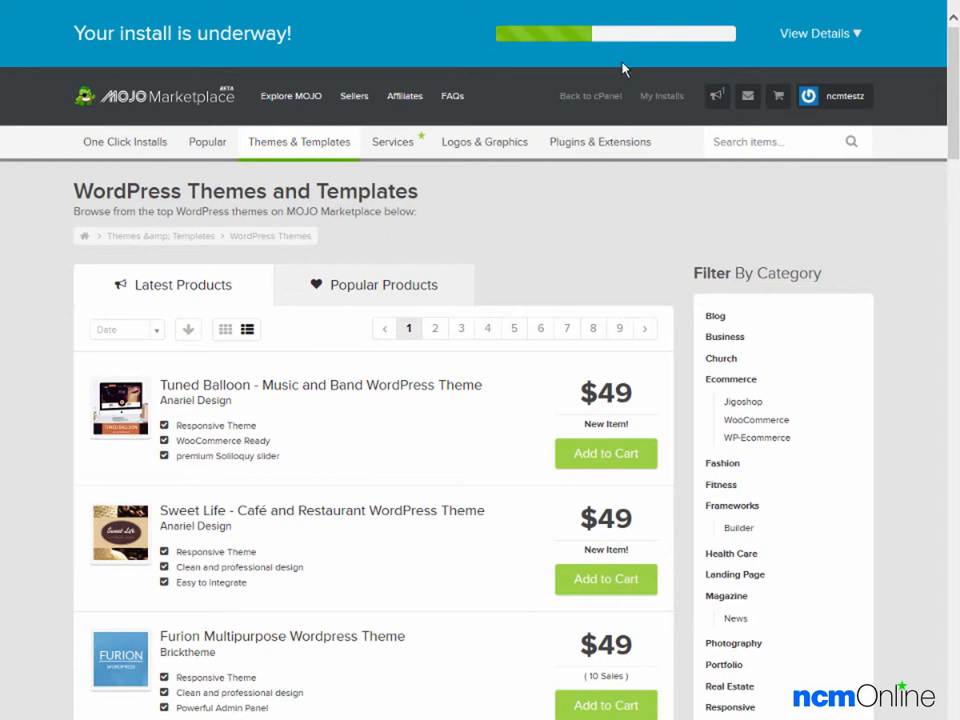
mouse_move(895, 214)
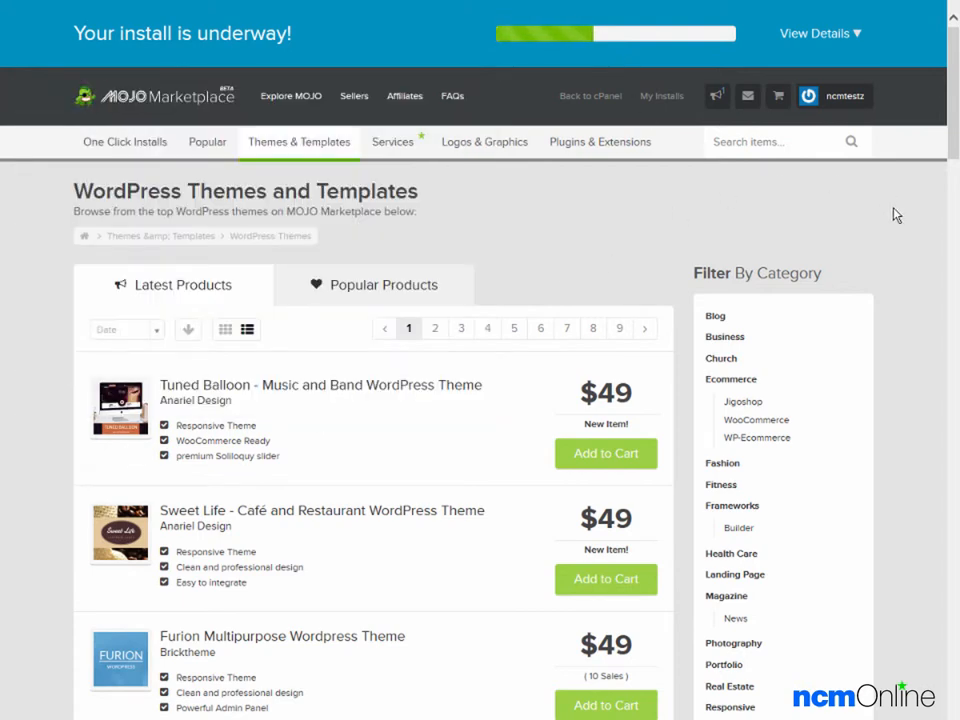
mouse_move(420, 500)
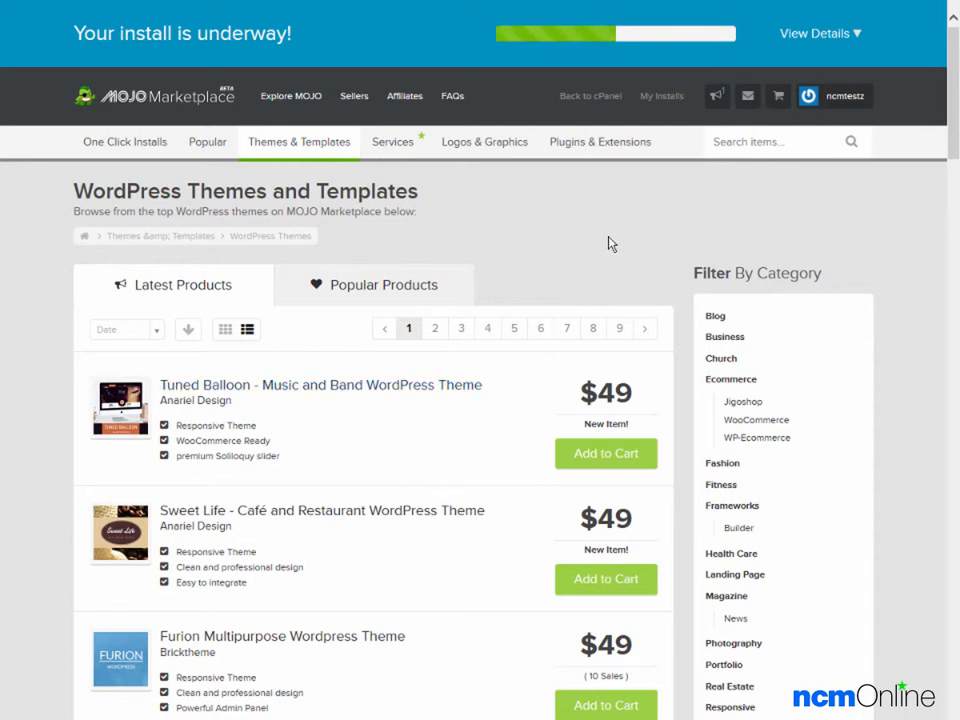
mouse_move(612, 58)
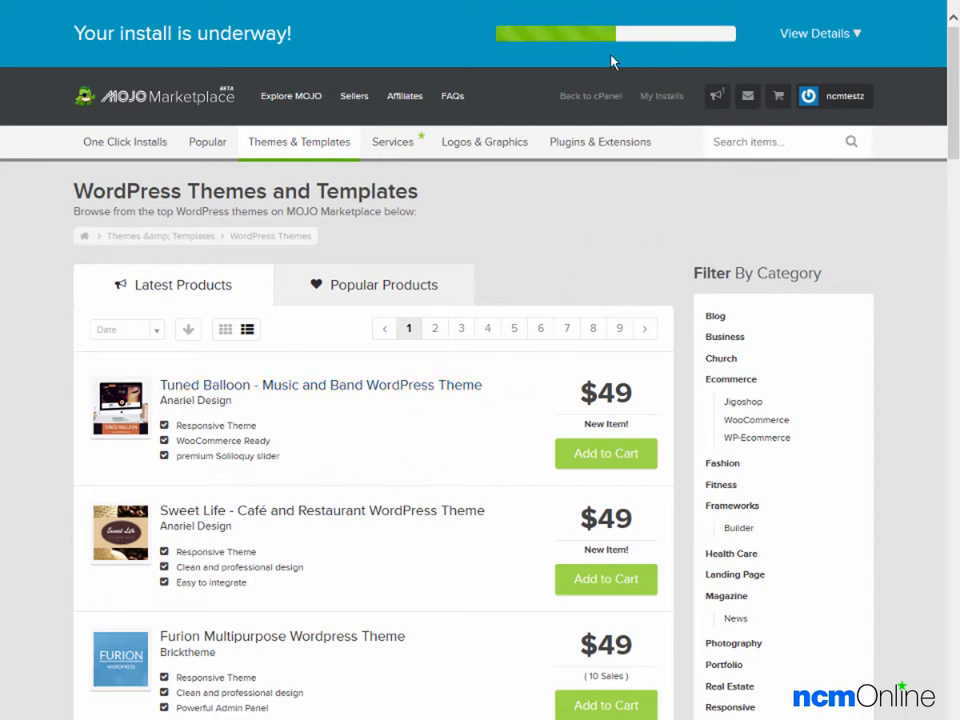
mouse_move(608, 60)
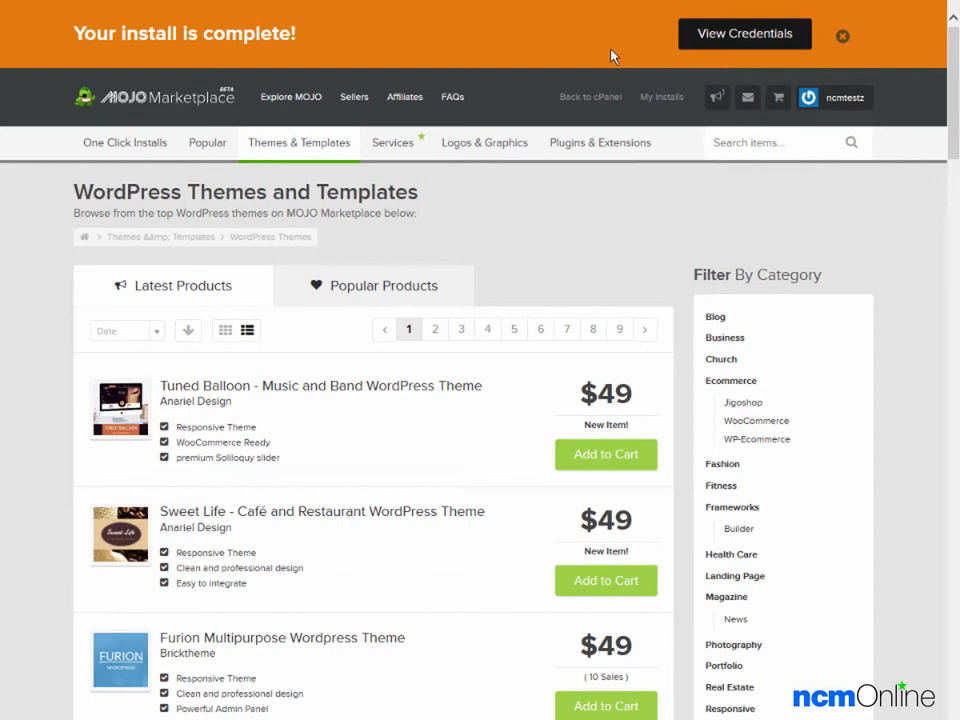
mouse_move(744, 33)
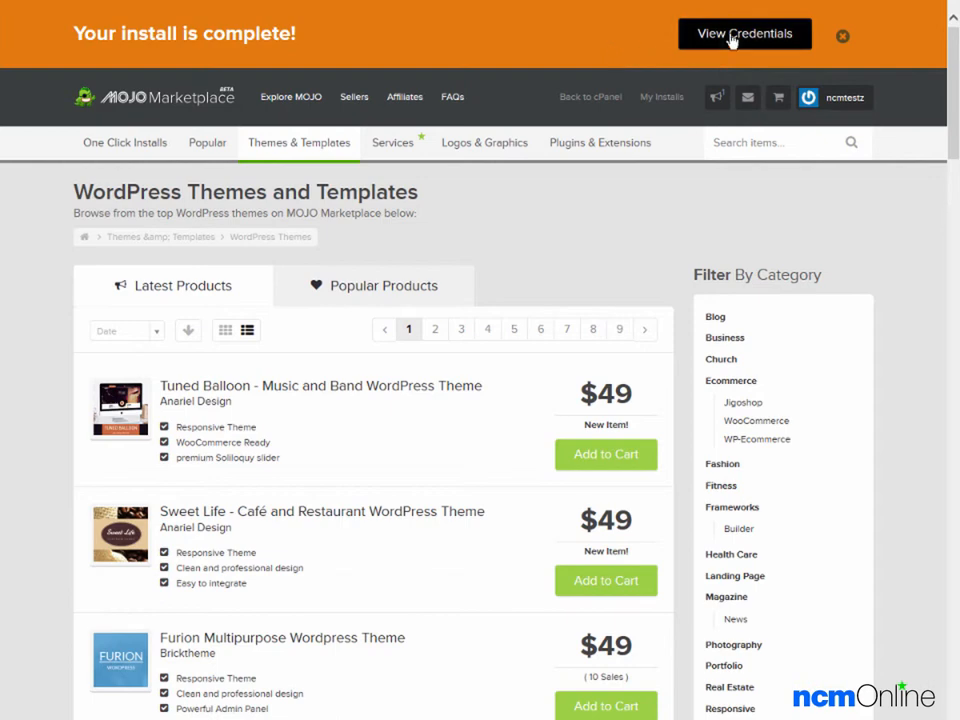
mouse_move(740, 40)
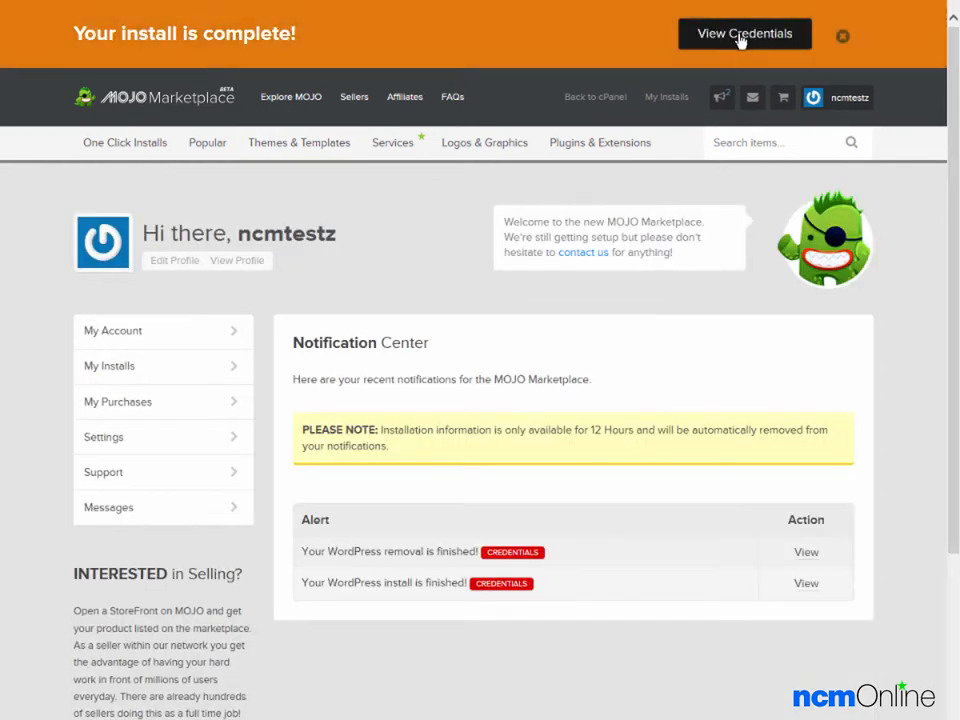
mouse_move(659, 596)
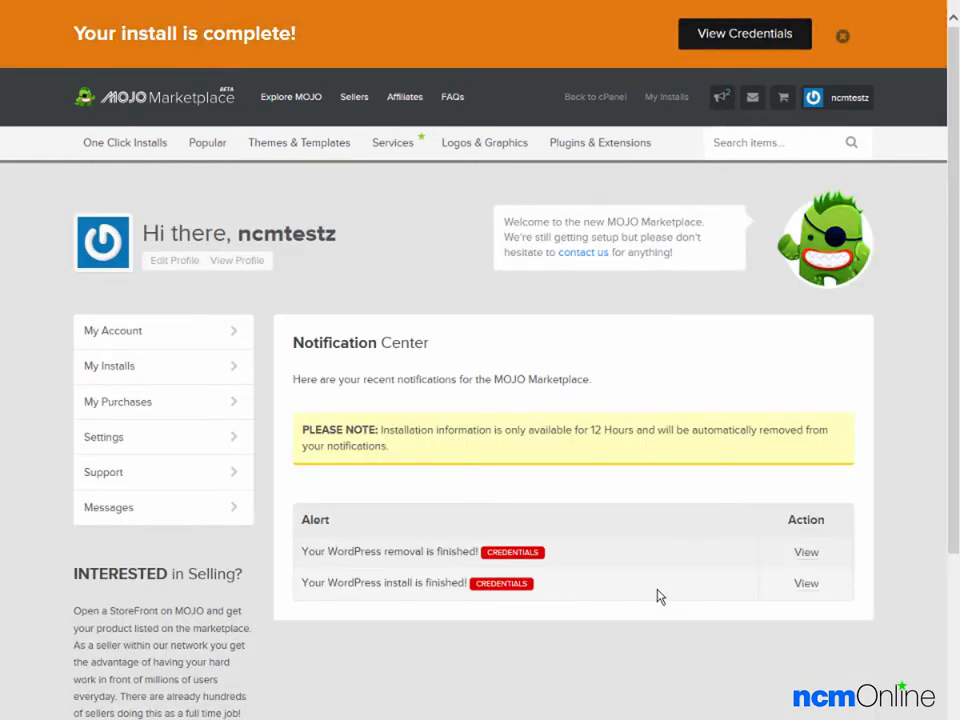
mouse_move(348, 551)
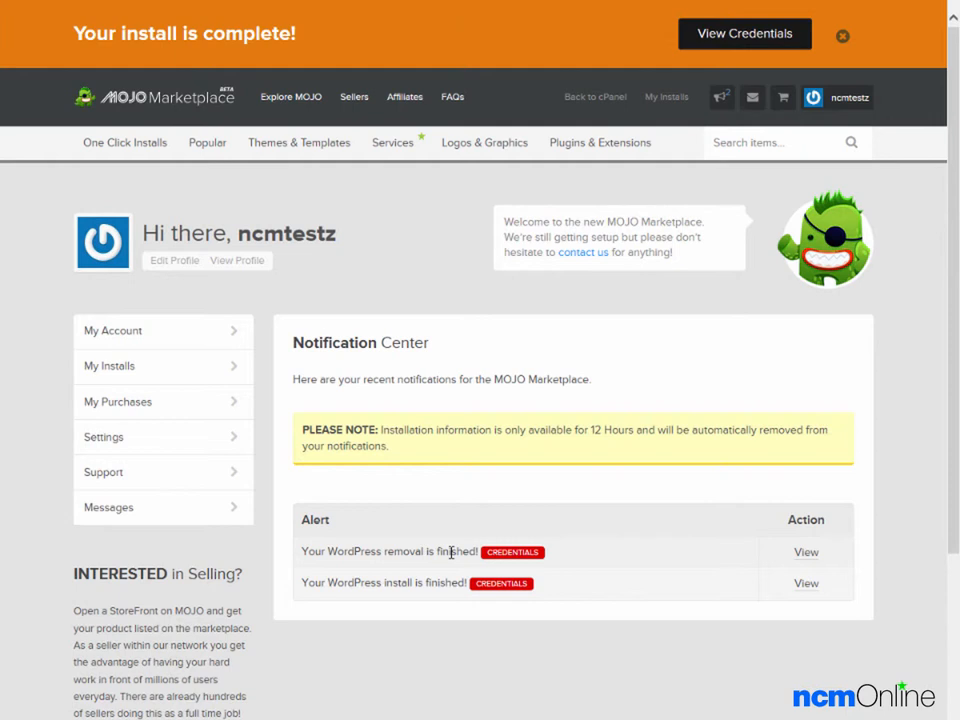
mouse_move(350, 597)
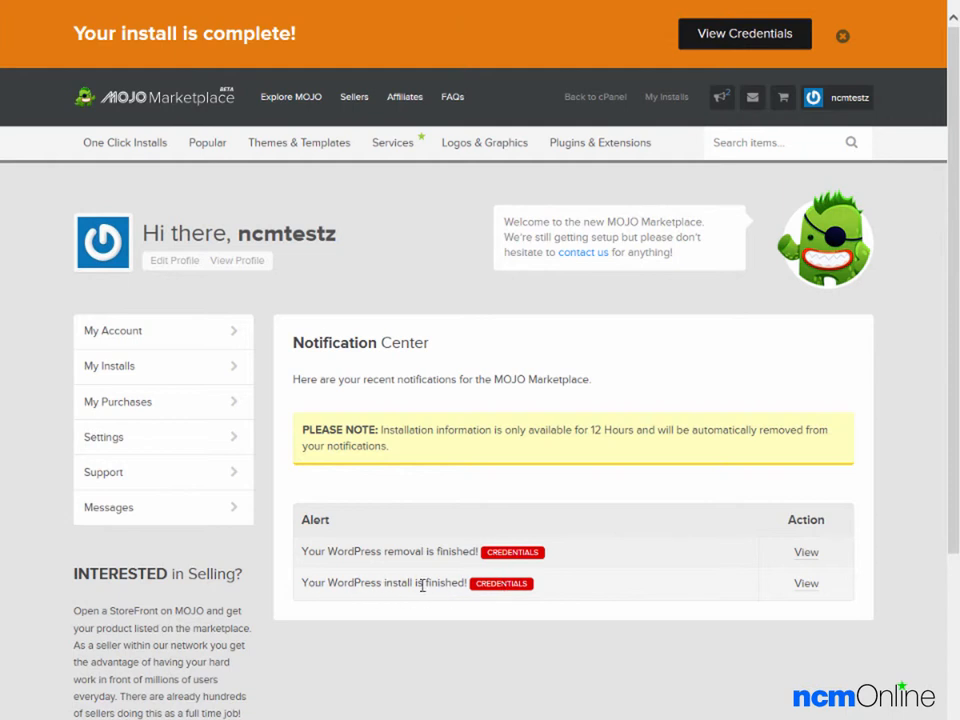
mouse_move(826, 595)
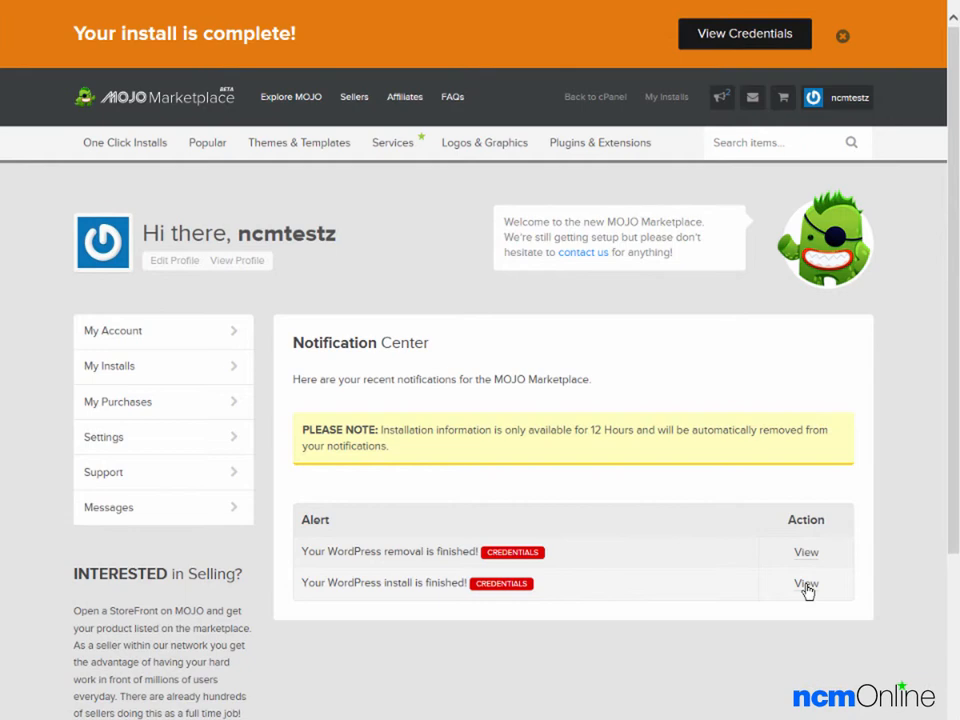
Step: View the finished install's credentials and dismiss the theme promotion
click(806, 585)
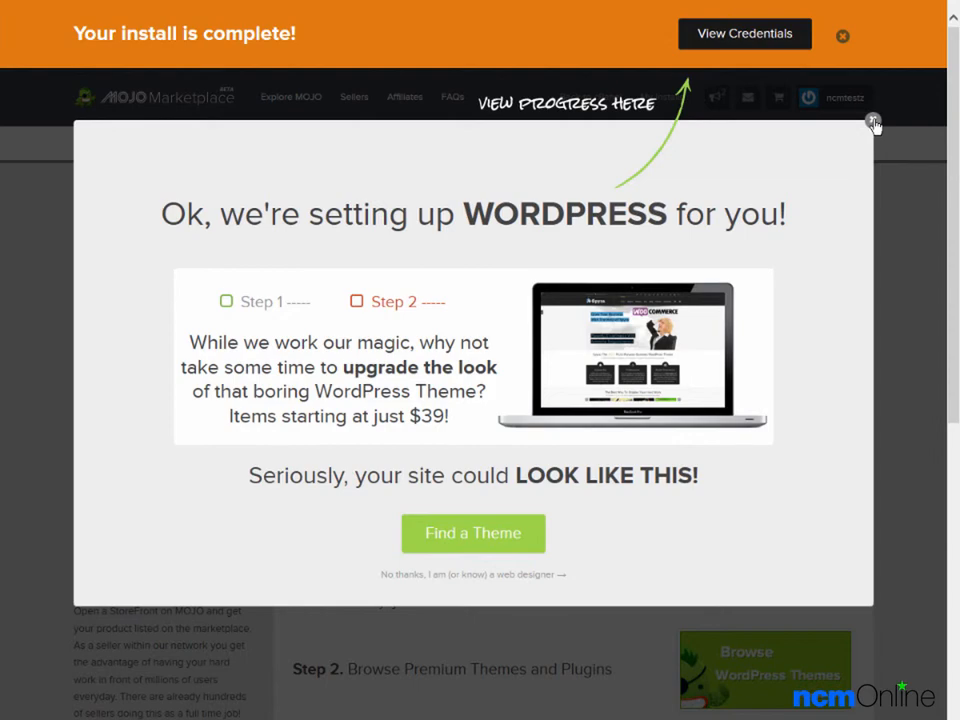
click(873, 125)
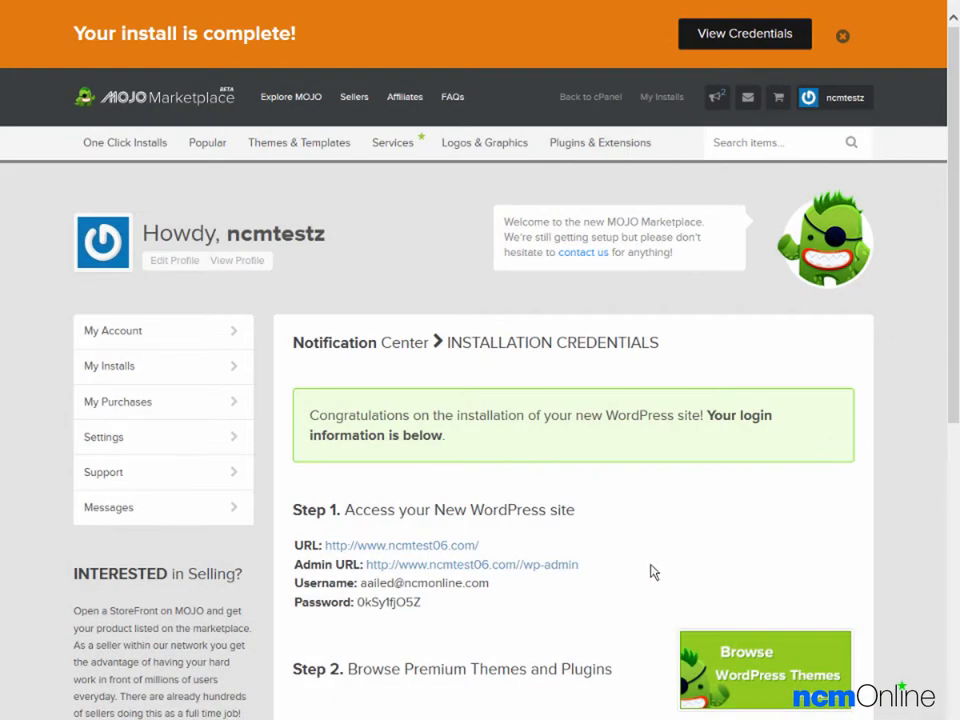
mouse_move(585, 533)
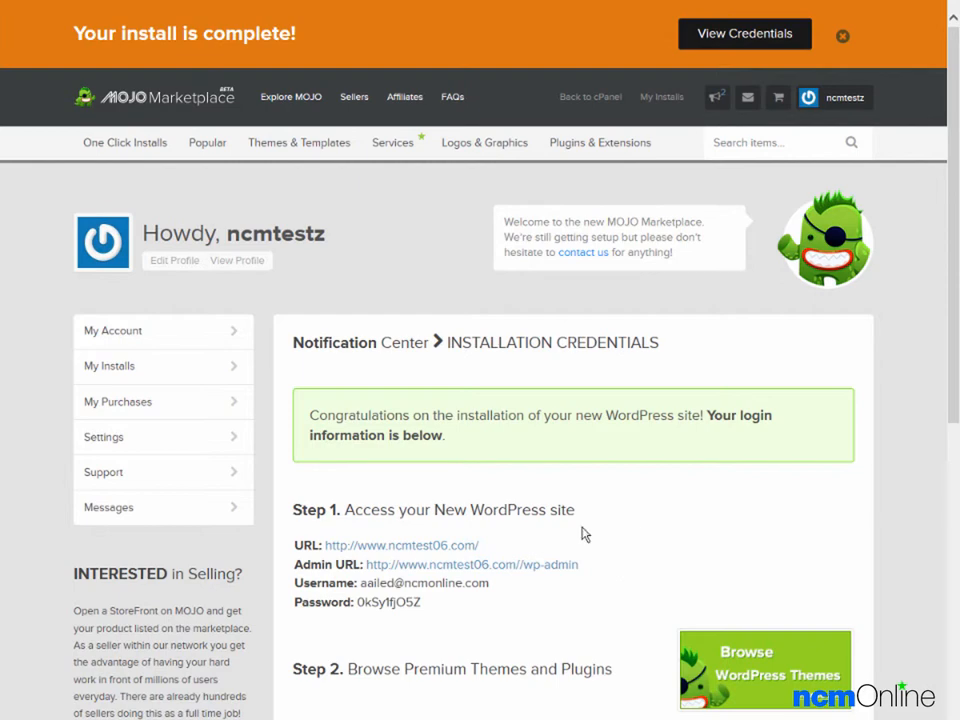
mouse_move(503, 547)
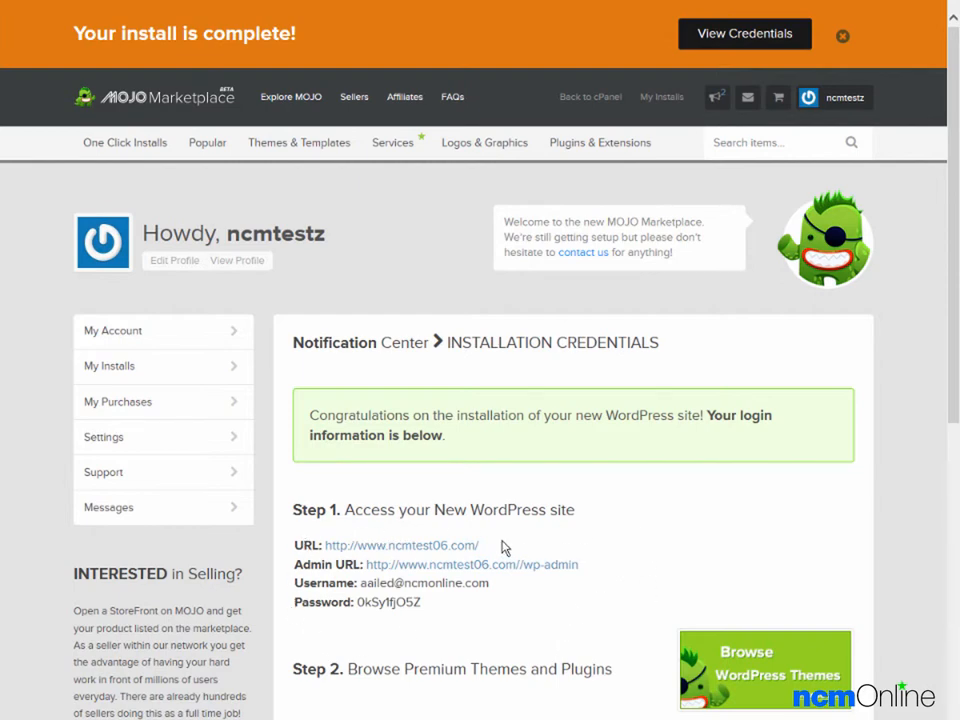
mouse_move(395, 552)
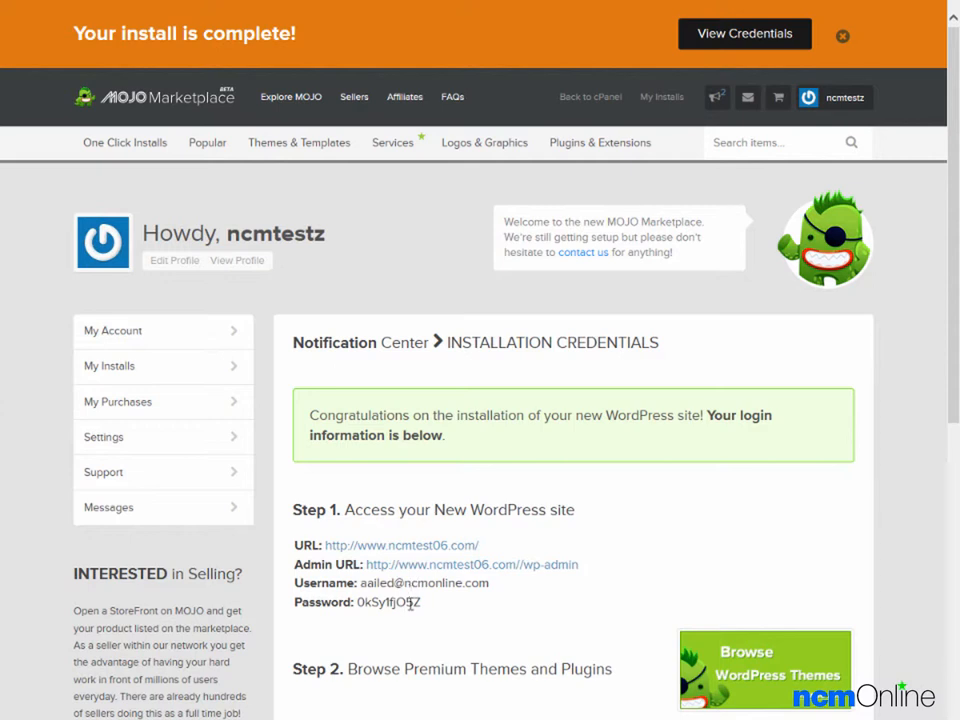
mouse_move(547, 598)
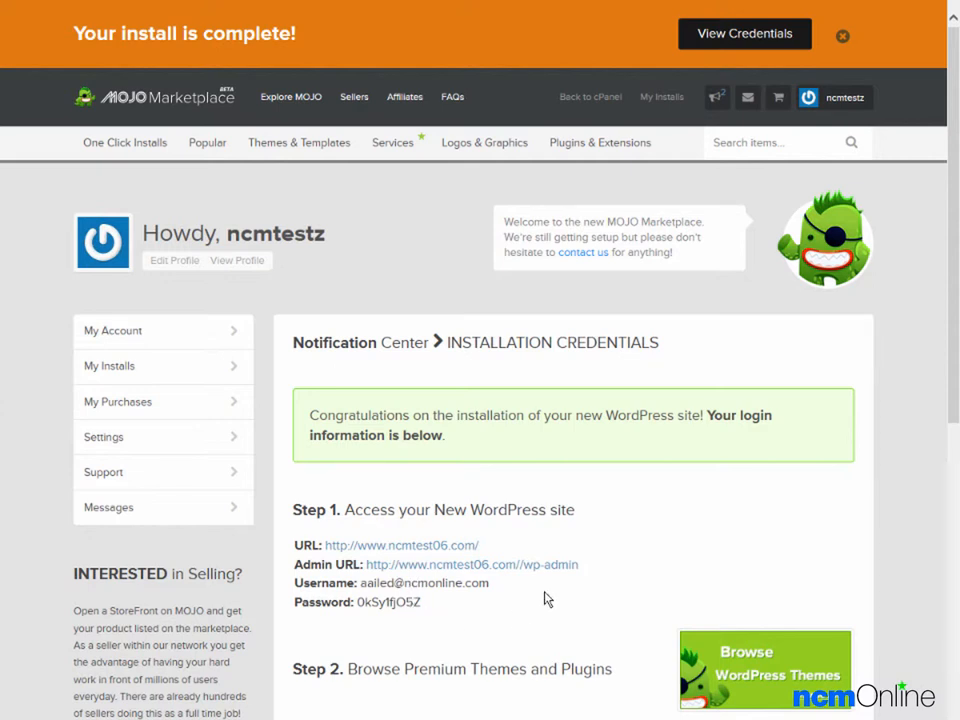
mouse_move(550, 570)
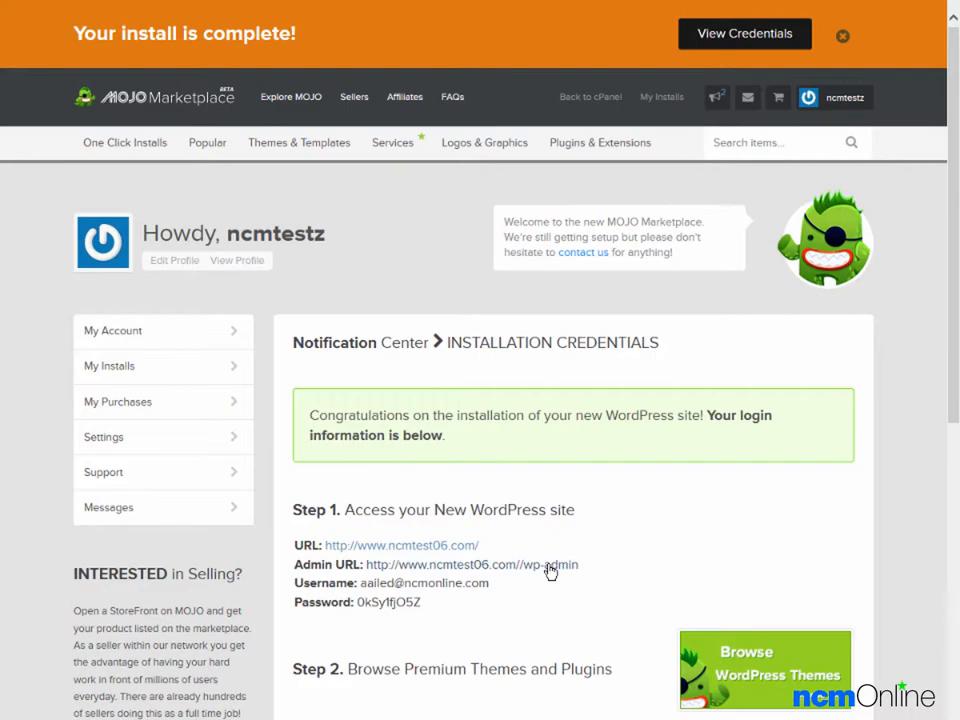
Step: Log in to the new site's WordPress admin as 'aaile' with the given password
click(471, 564)
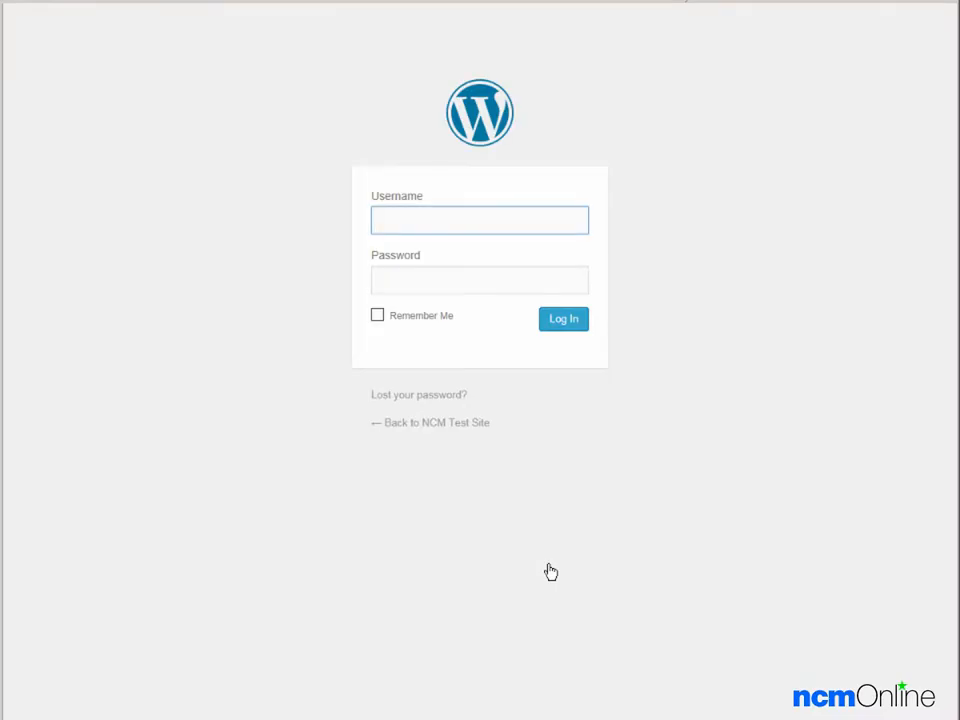
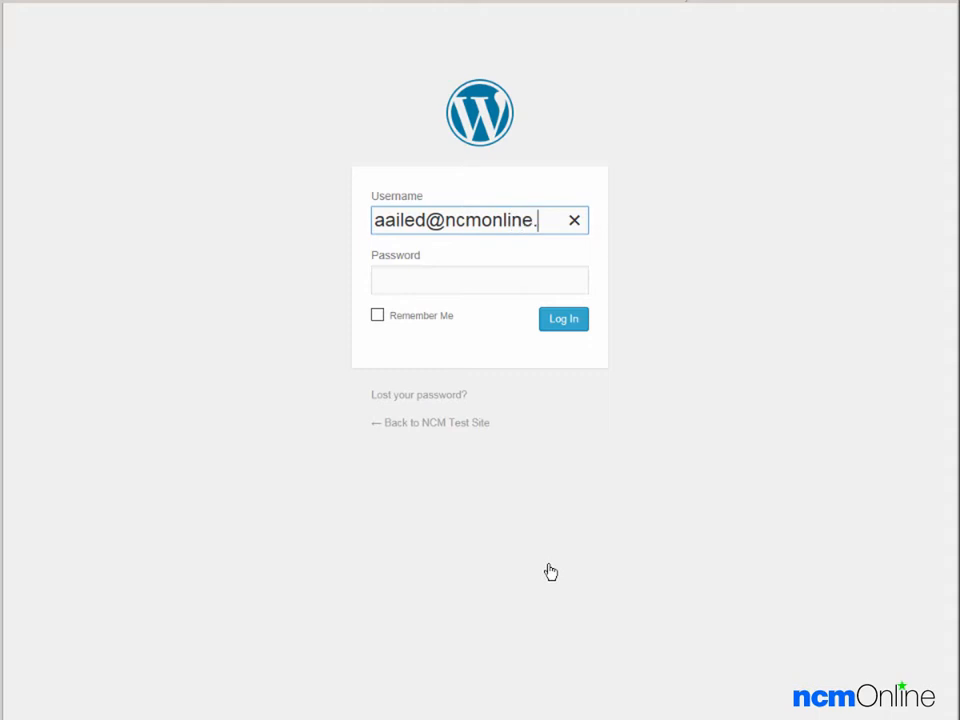
click(479, 280)
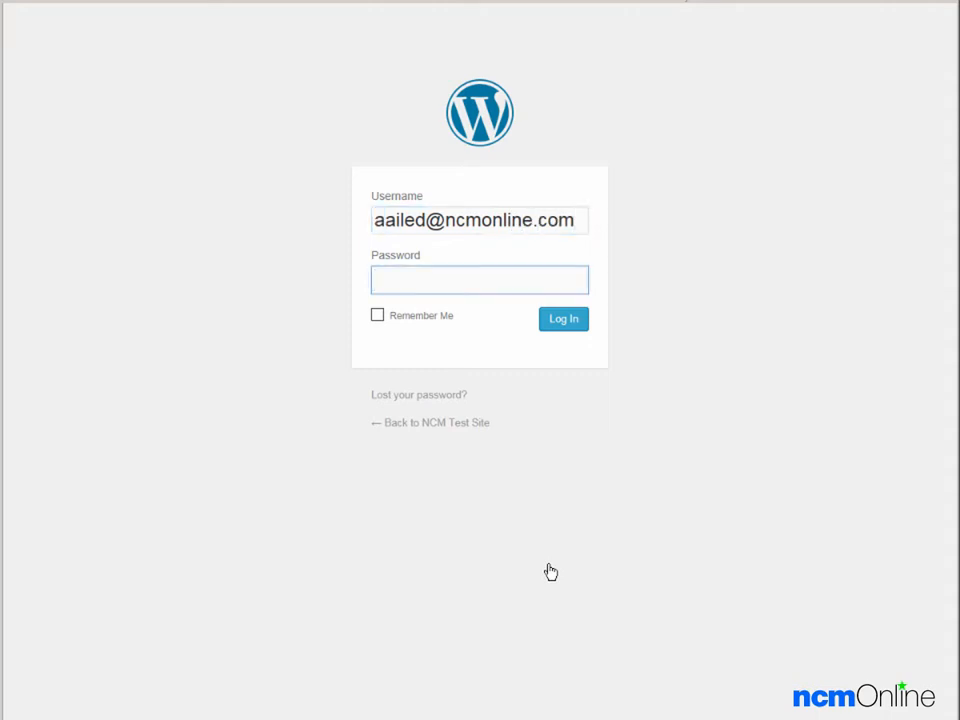
text(password)
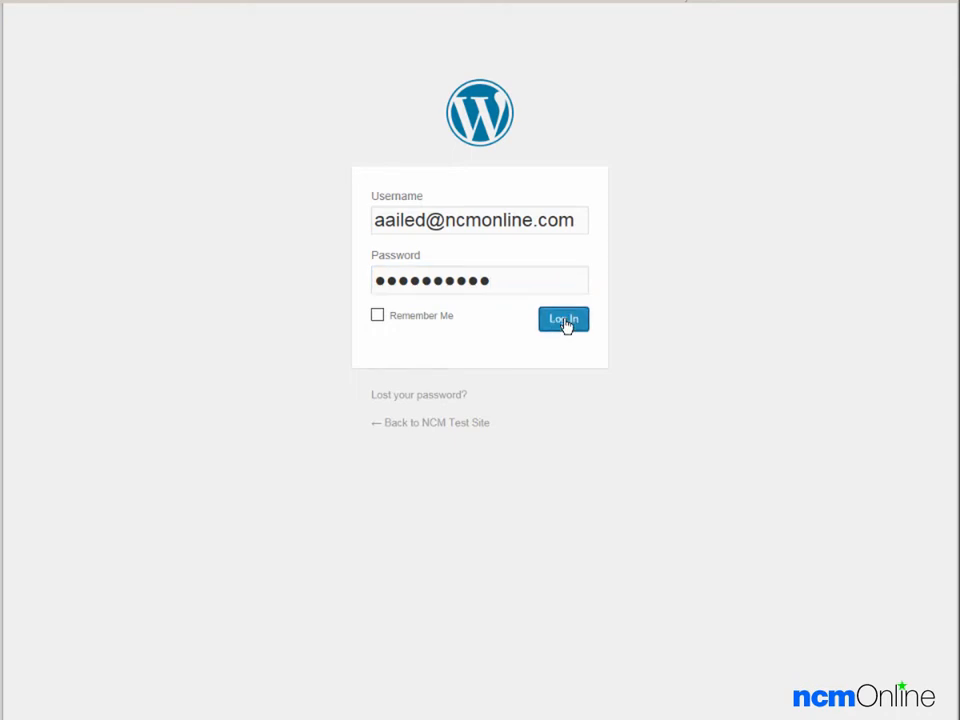
click(563, 318)
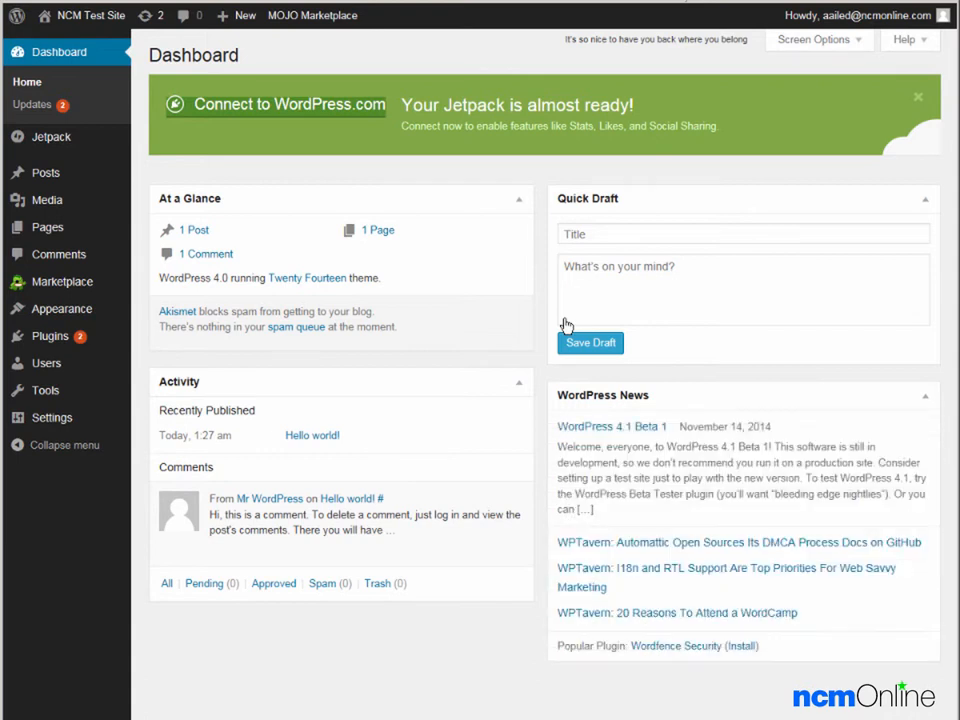
mouse_move(290, 143)
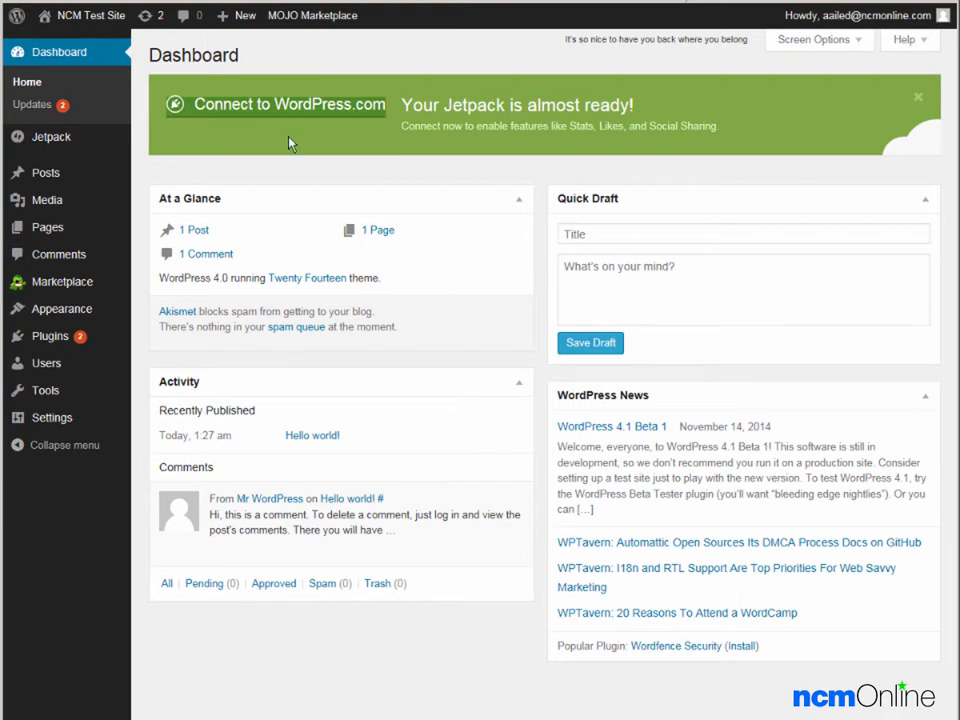
mouse_move(47, 207)
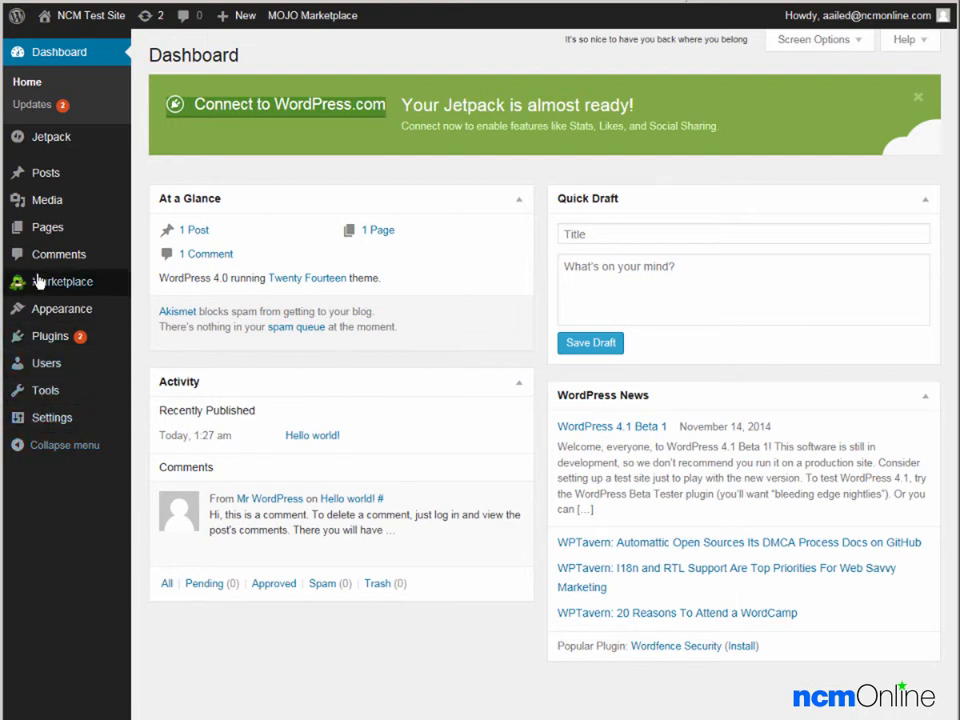
mouse_move(113, 57)
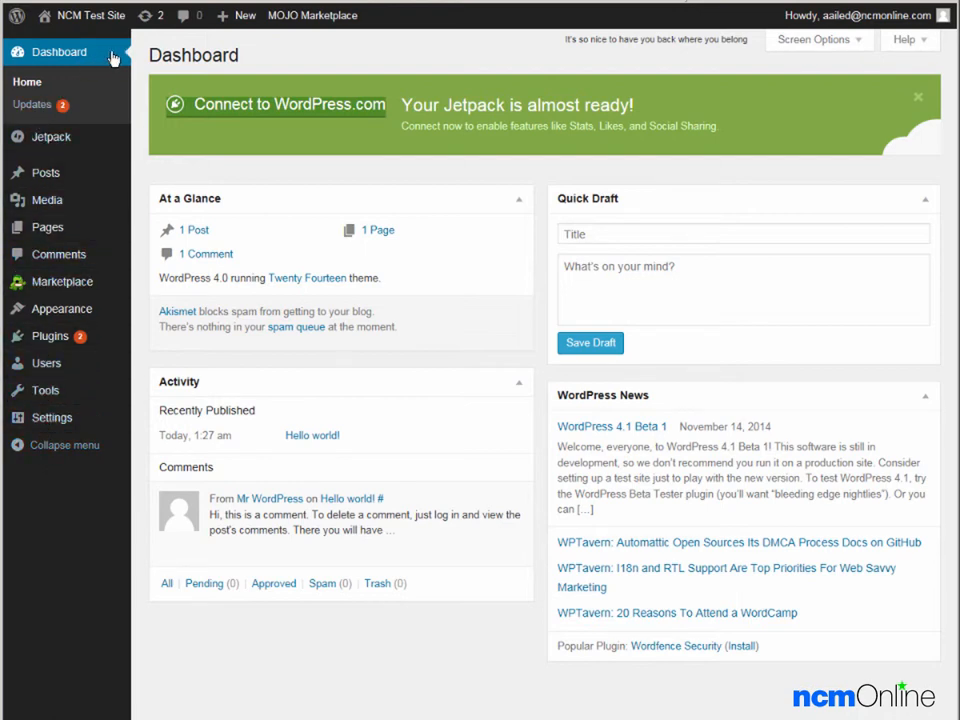
Step: Show the + New menu with Post, Media, Page and User choices
click(240, 15)
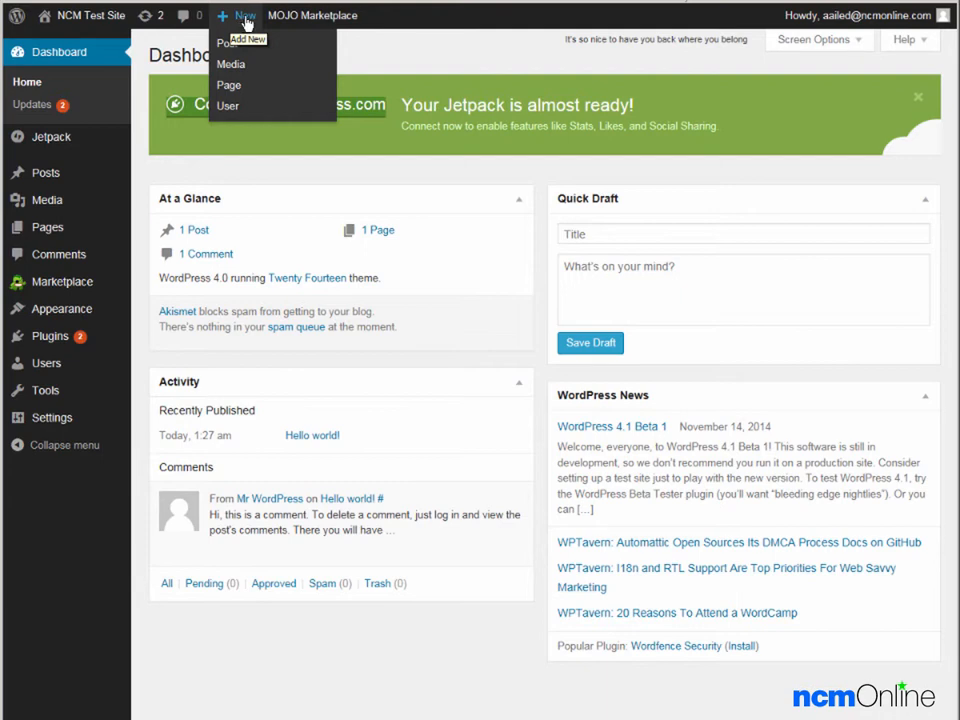
mouse_move(228, 43)
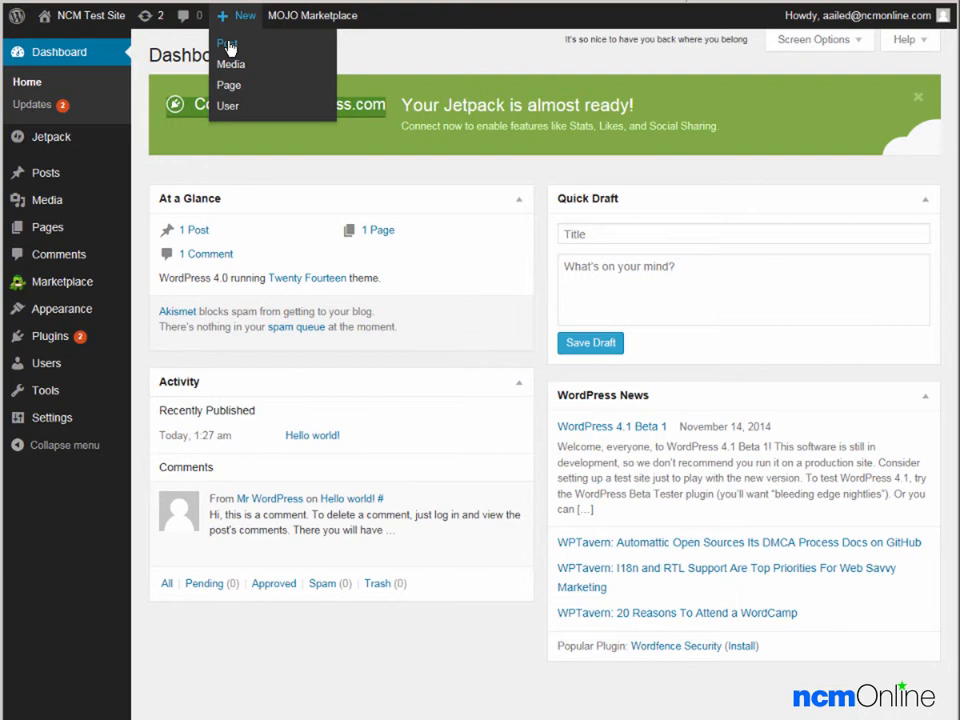
Step: Create a new post via + New > Post and place the cursor in its title
click(227, 43)
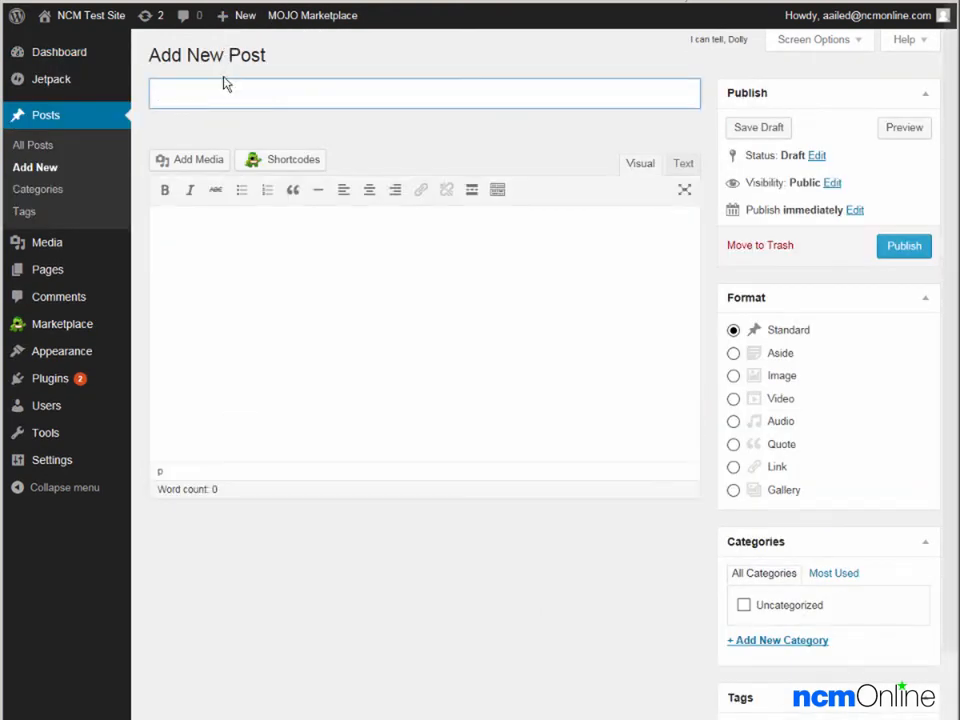
click(223, 92)
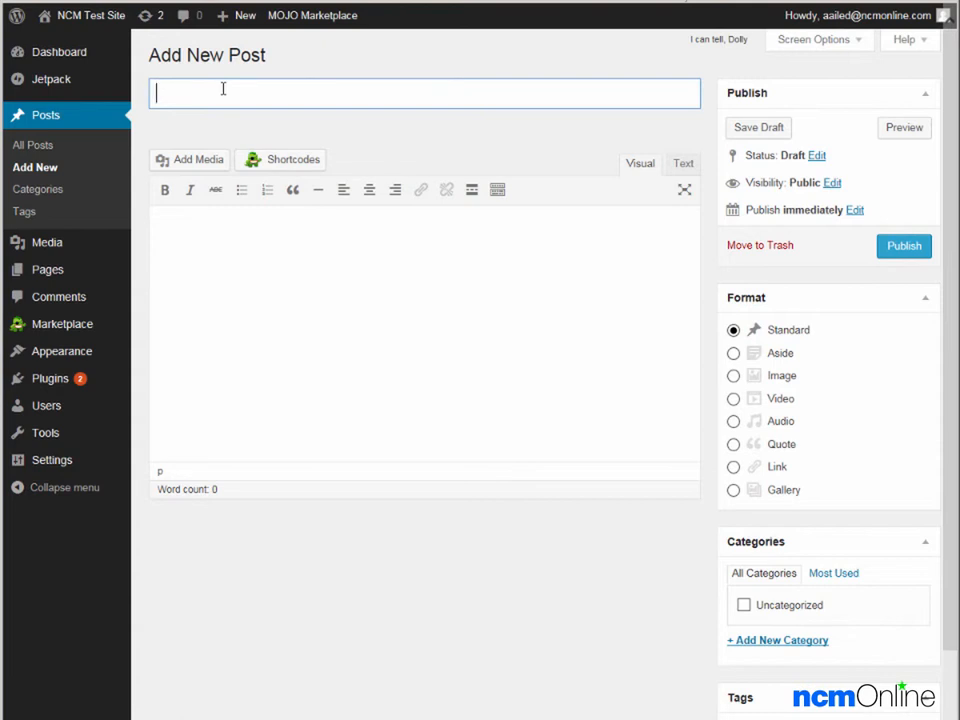
mouse_move(231, 266)
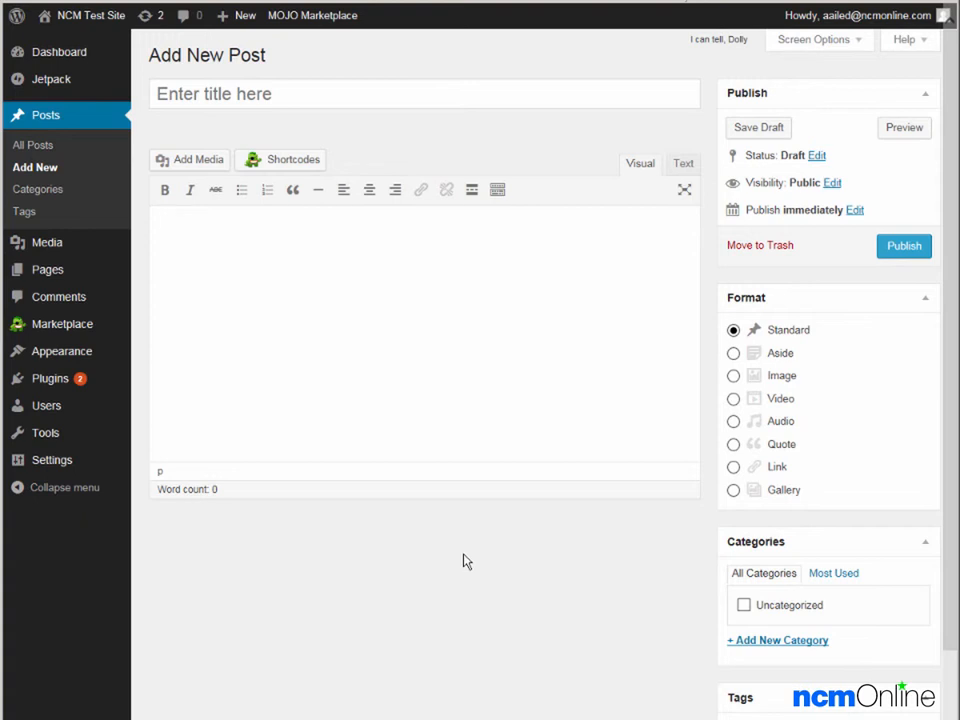
mouse_move(448, 476)
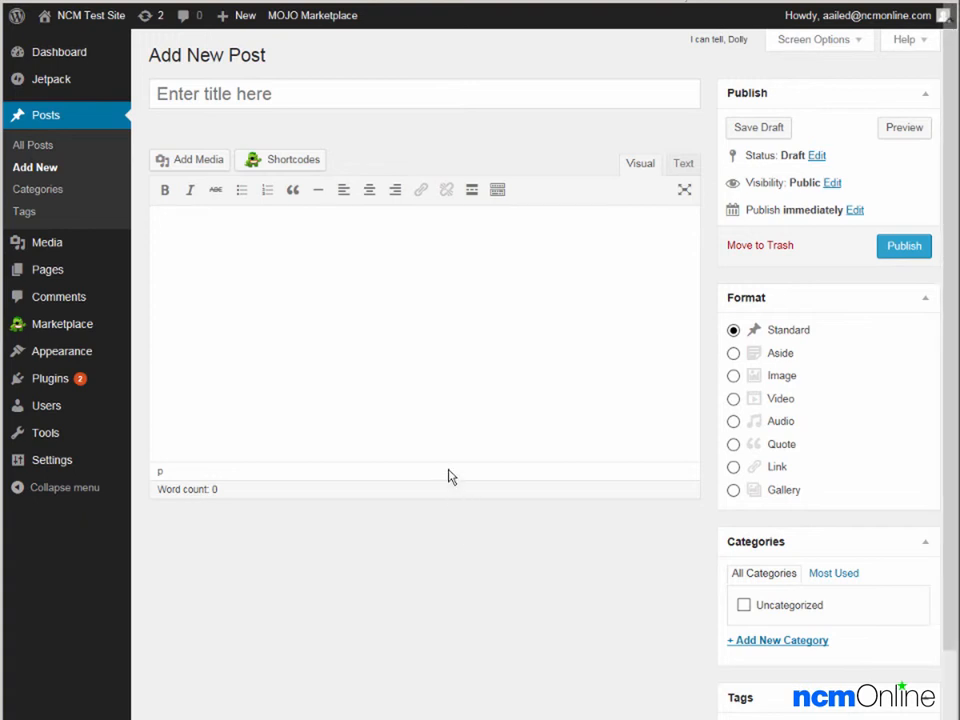
mouse_move(172, 53)
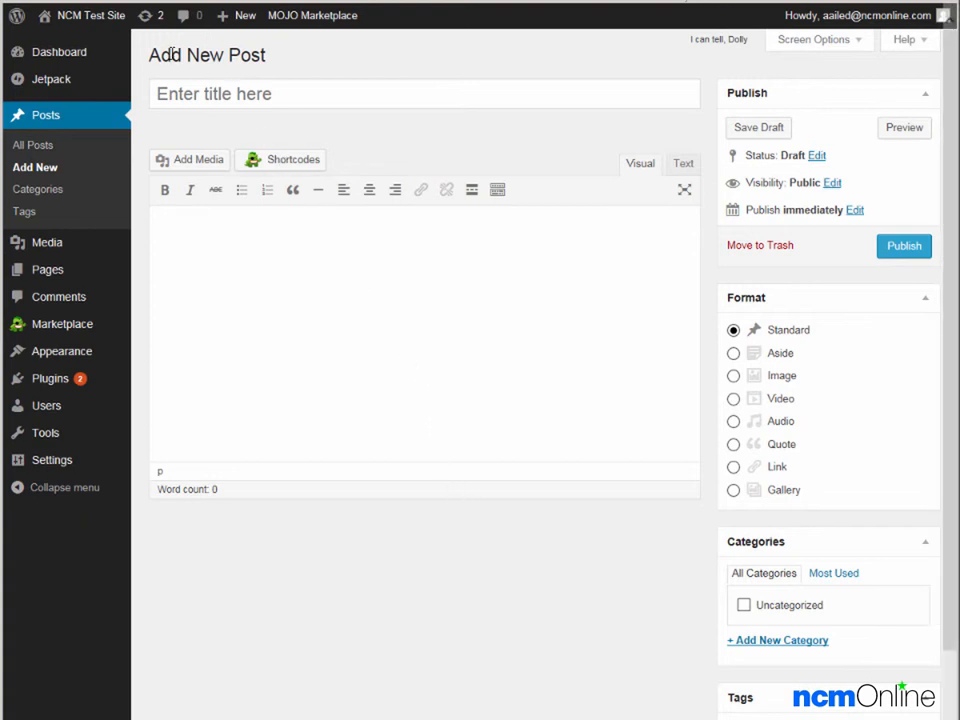
mouse_move(90, 15)
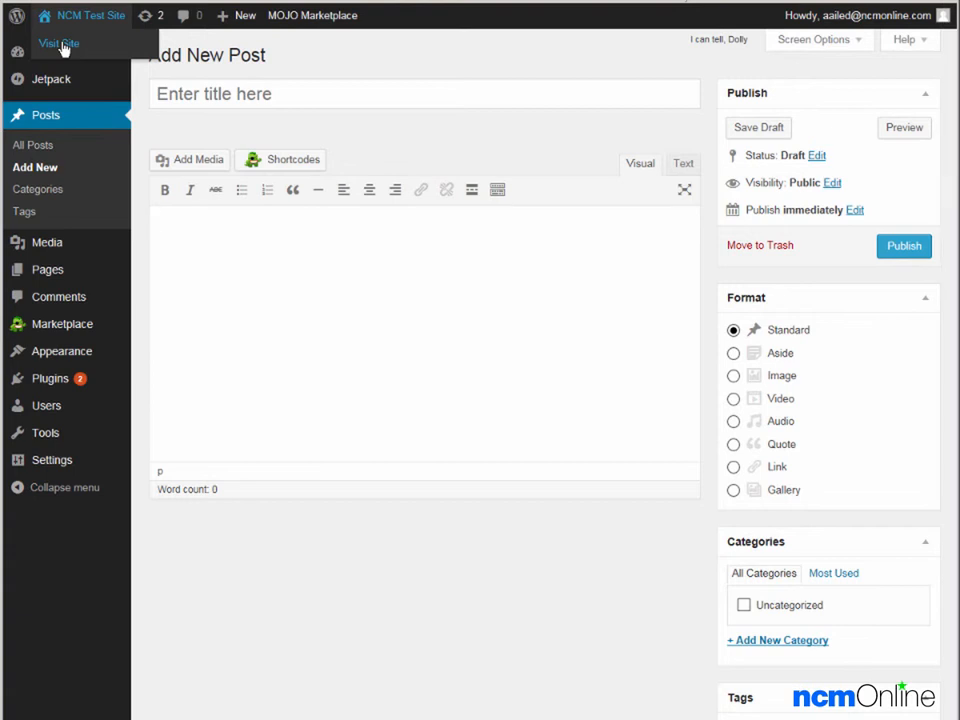
Step: Visit the live NCM Test Site front end showing the Hello World! post
click(58, 43)
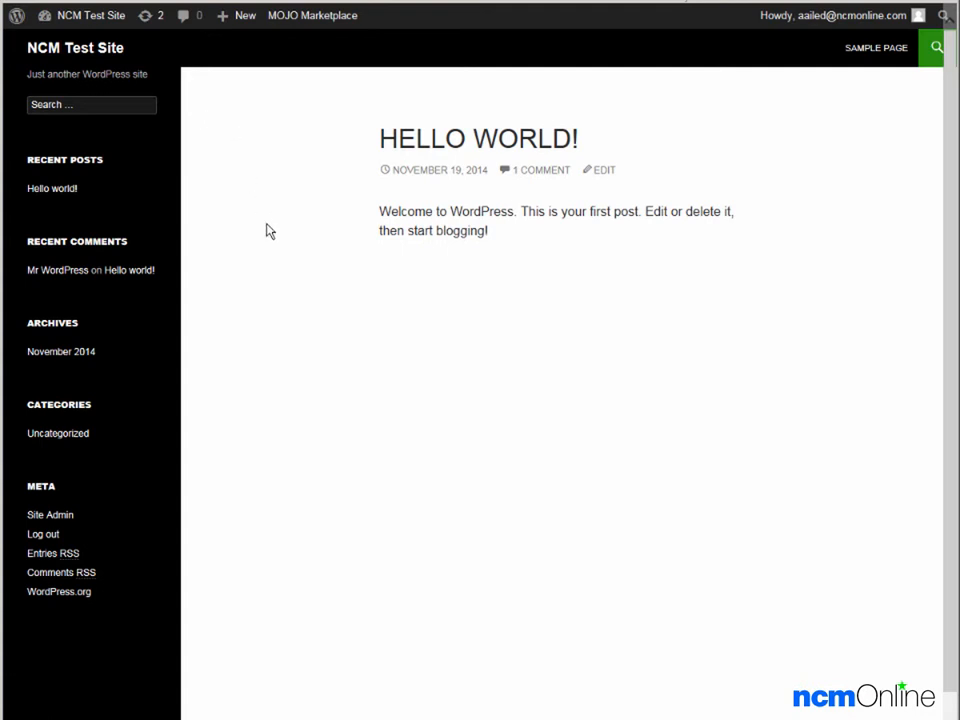
mouse_move(293, 327)
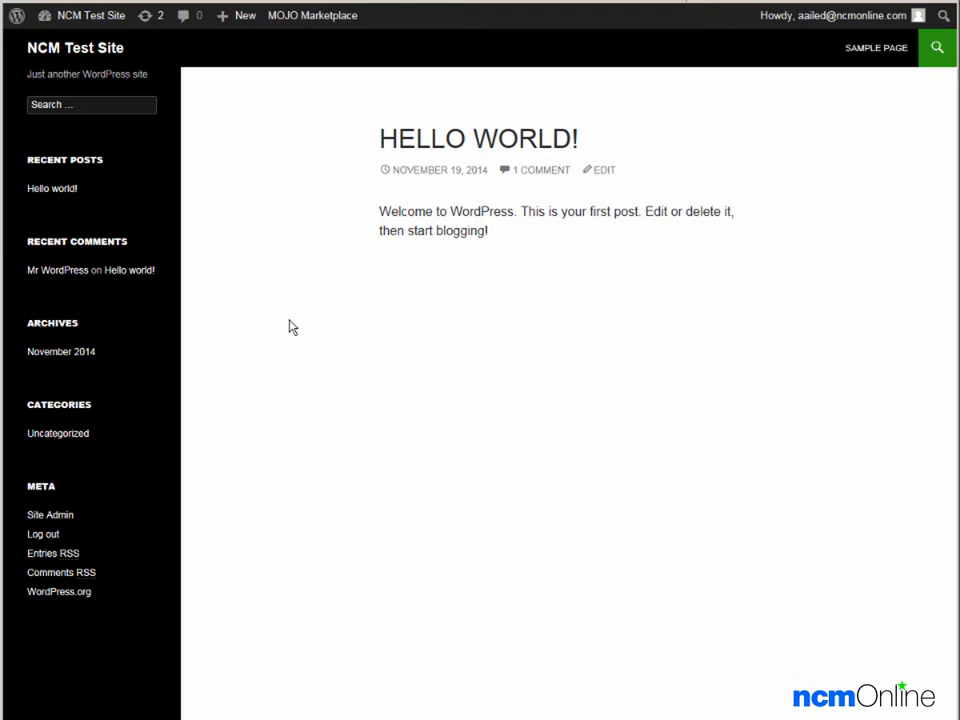
mouse_move(446, 138)
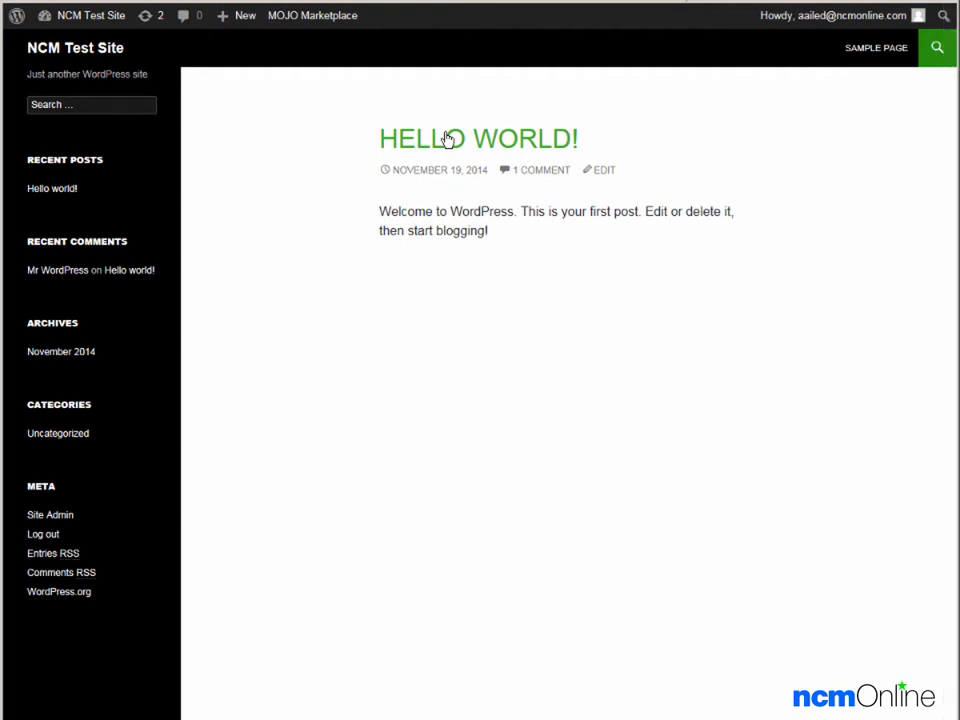
mouse_move(337, 401)
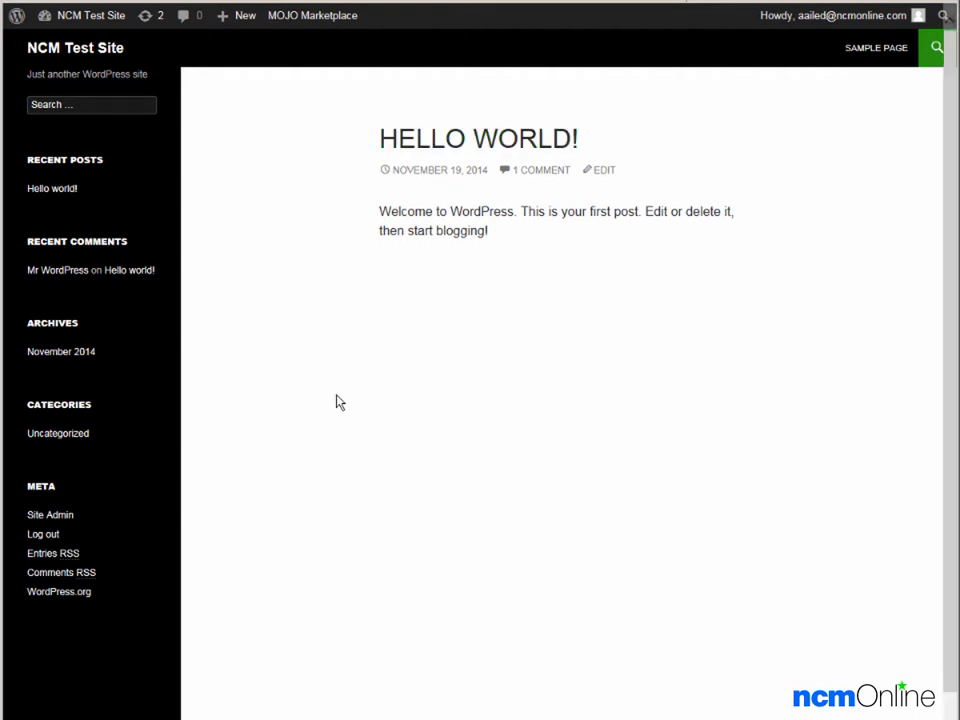
mouse_move(504, 513)
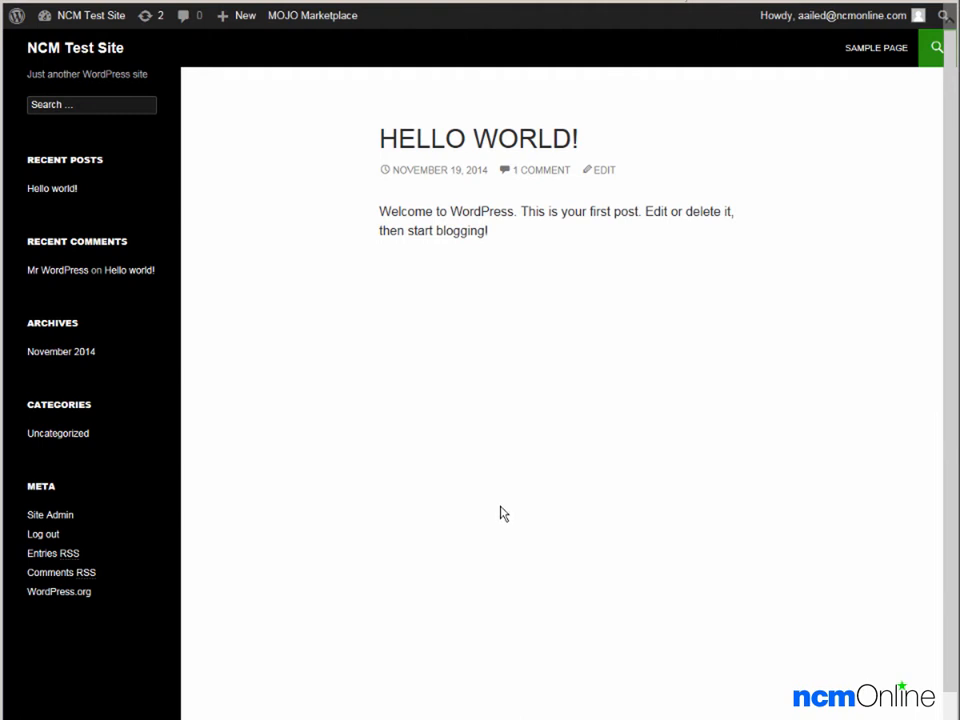
mouse_move(487, 482)
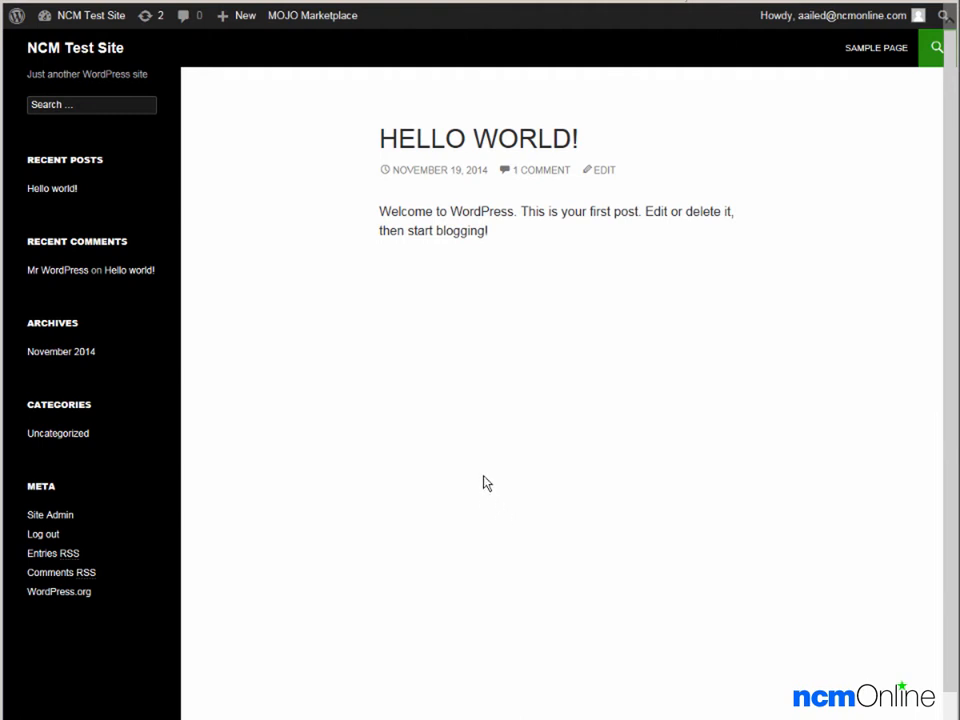
mouse_move(75, 57)
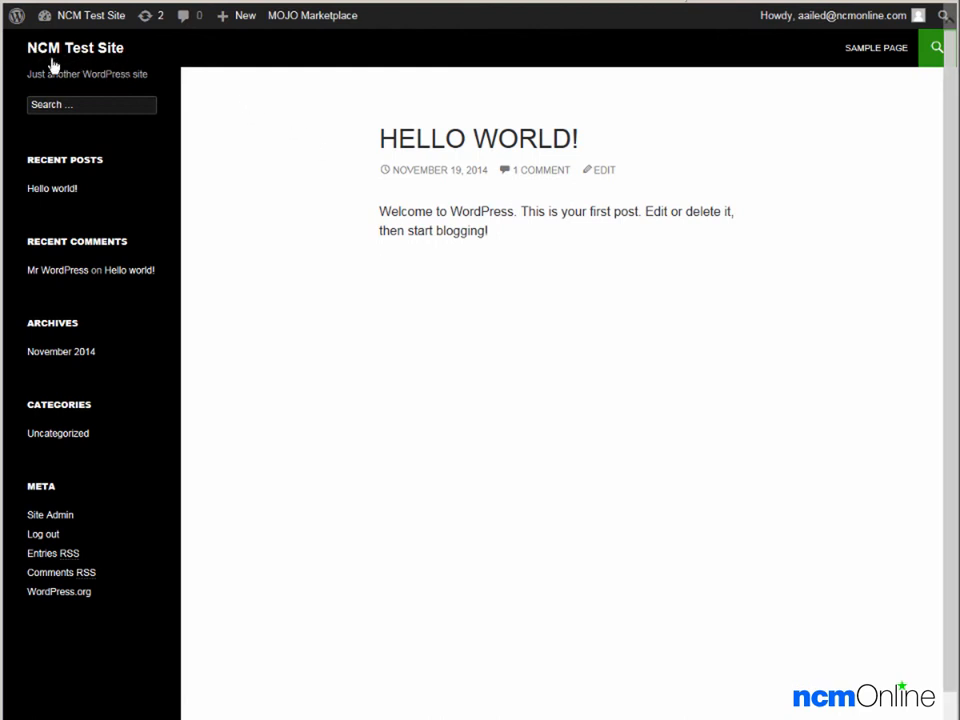
mouse_move(180, 85)
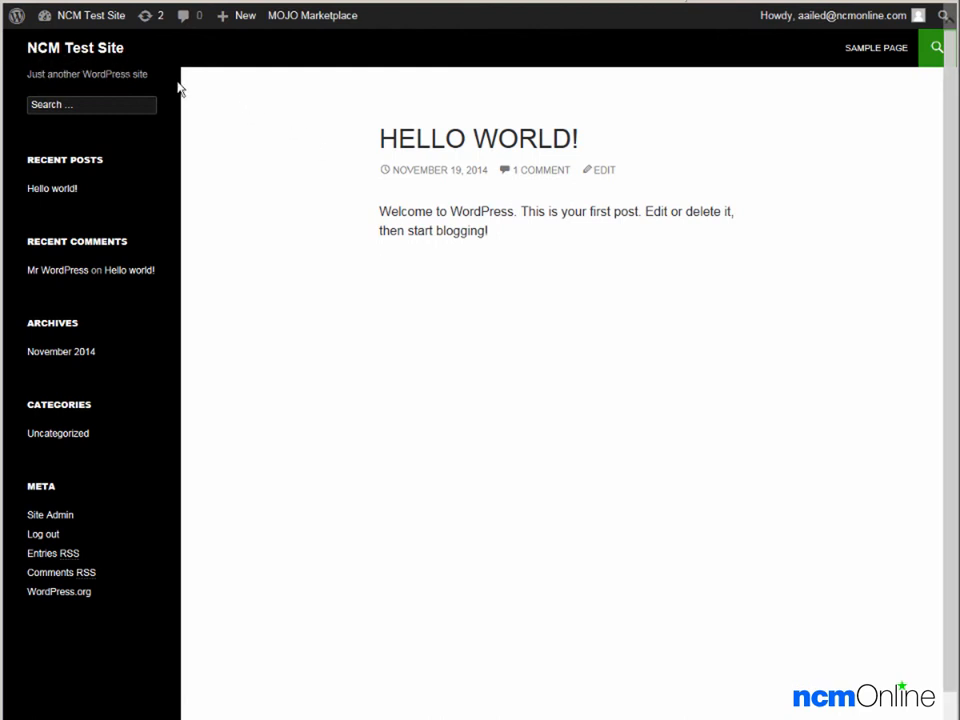
mouse_move(240, 135)
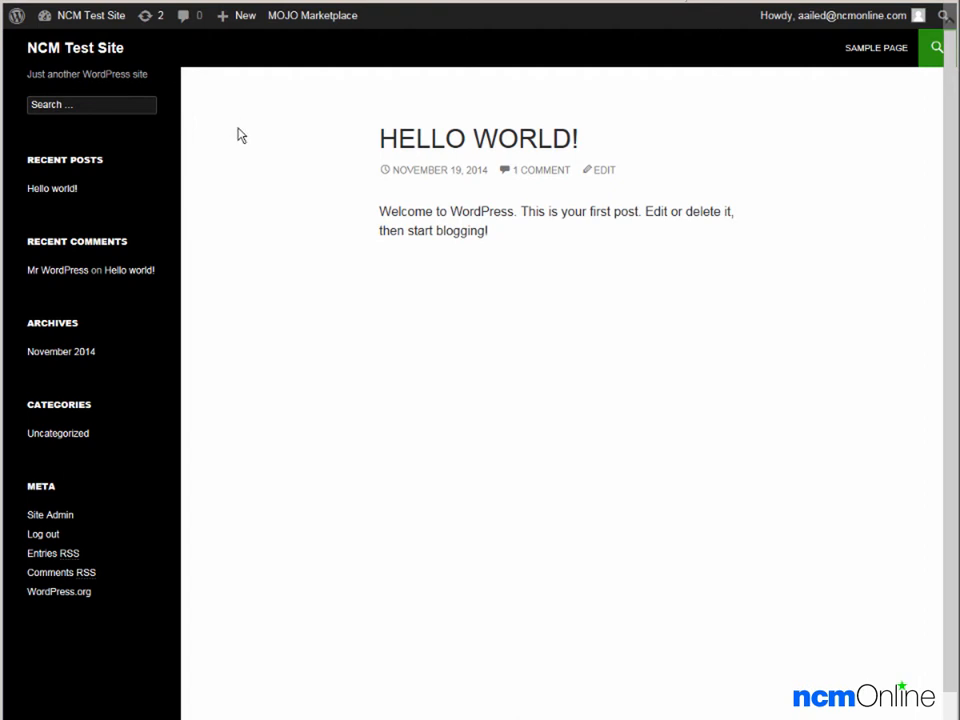